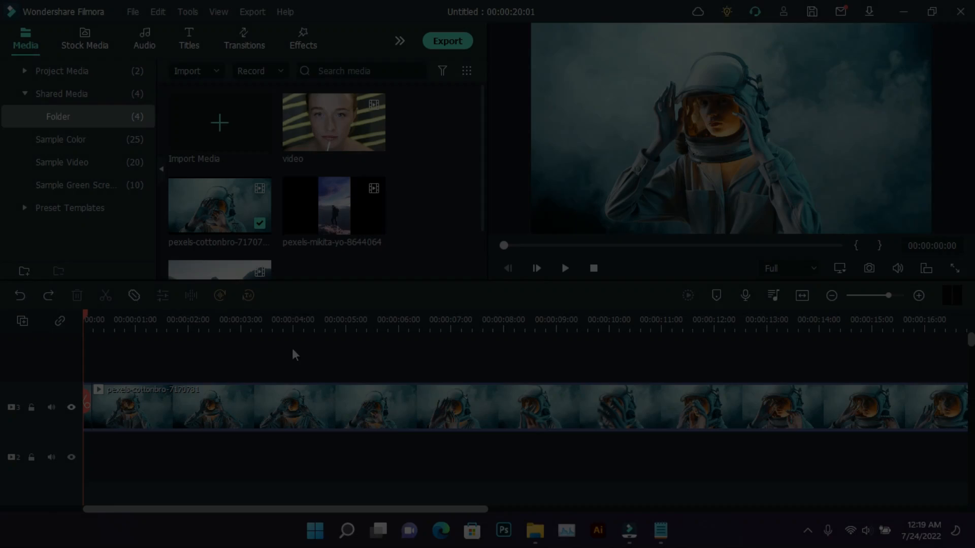
- Split the astronaut clip at the four-second mark, then cut it at another point
click(388, 346)
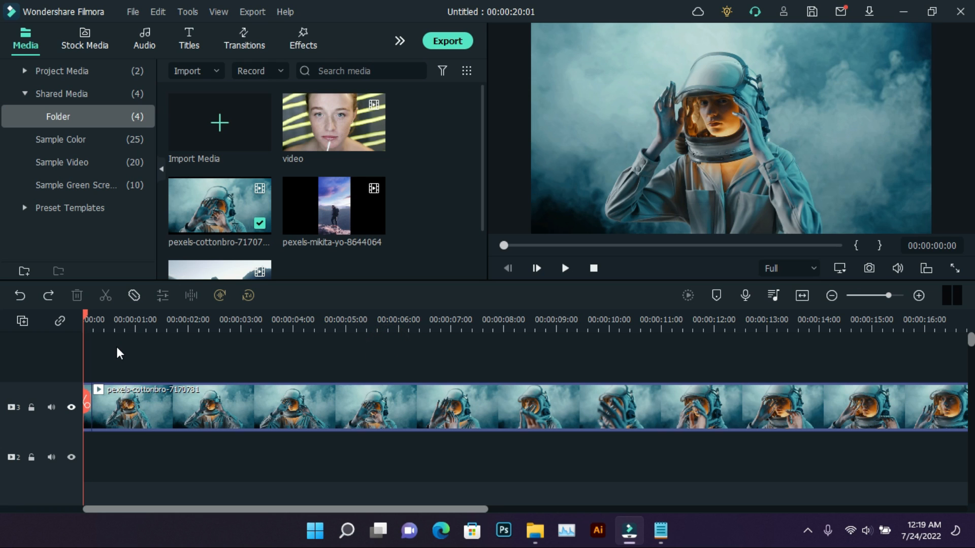
click(293, 319)
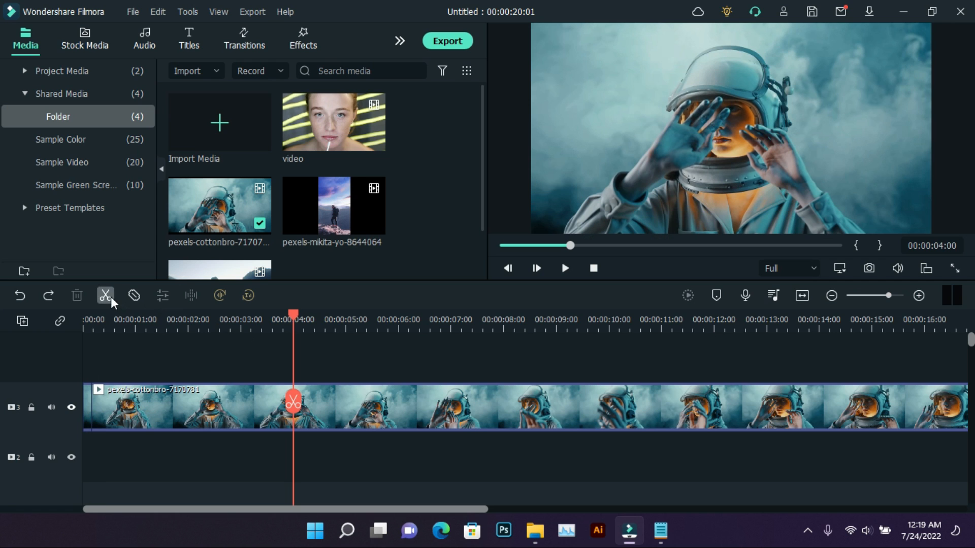
click(106, 296)
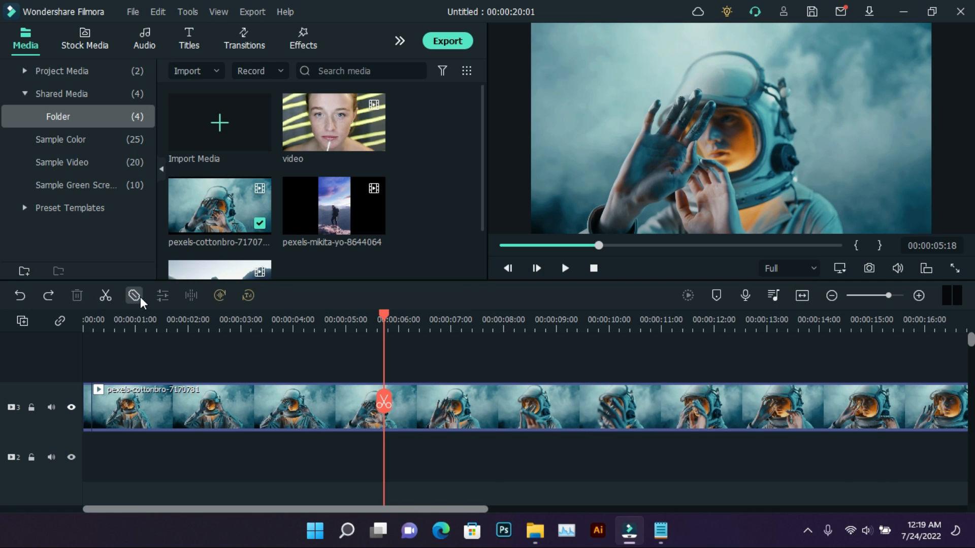
mouse_move(133, 296)
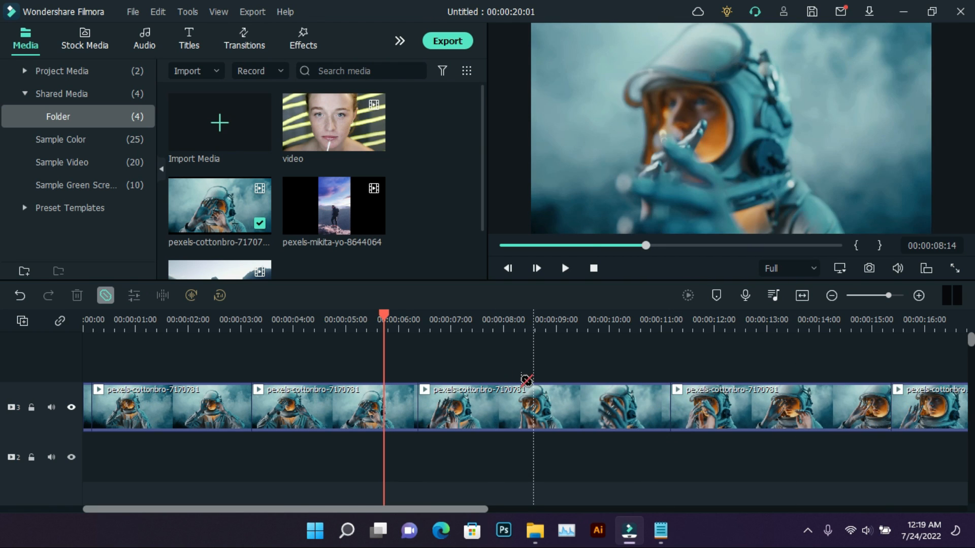
click(292, 407)
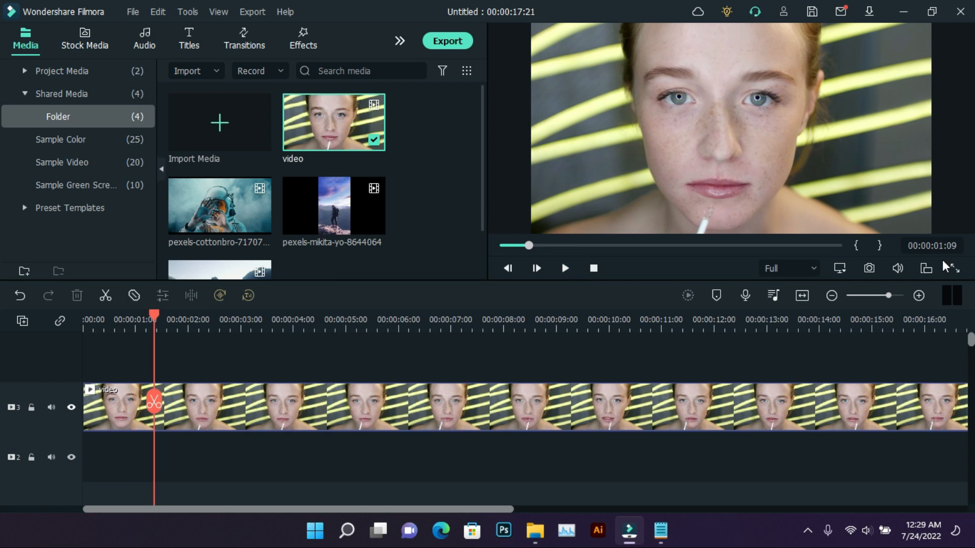
- Preview the freckled face clip, then browse the effects library's Utility category to Beautify
click(563, 268)
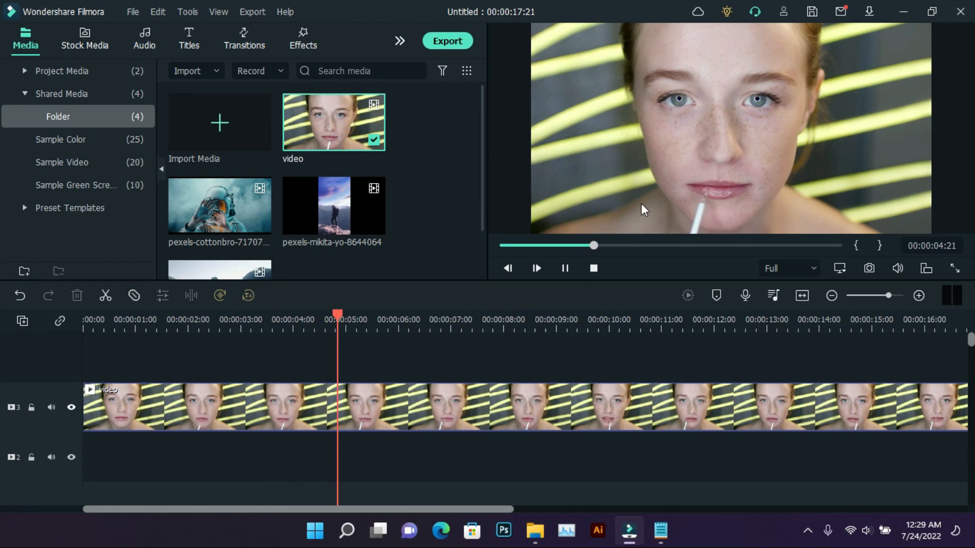
click(592, 269)
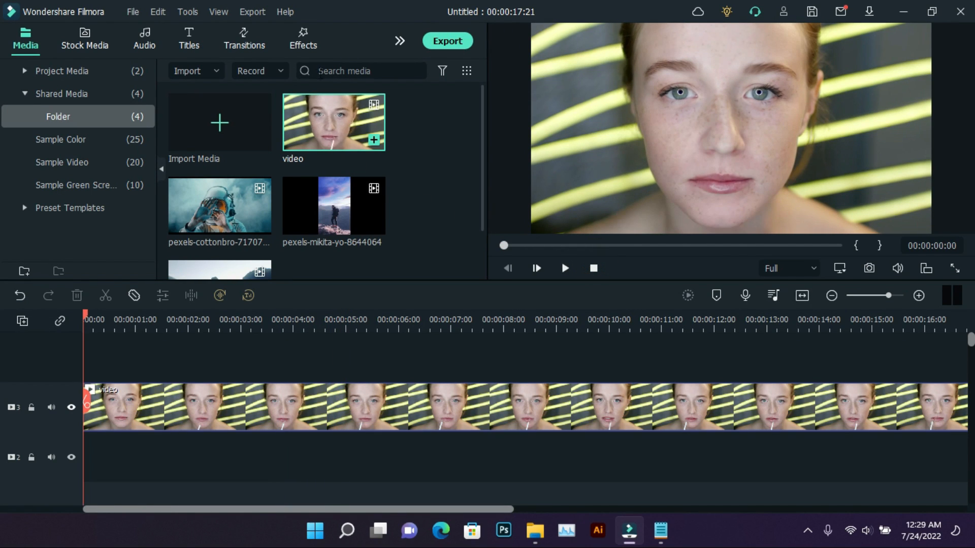
click(303, 38)
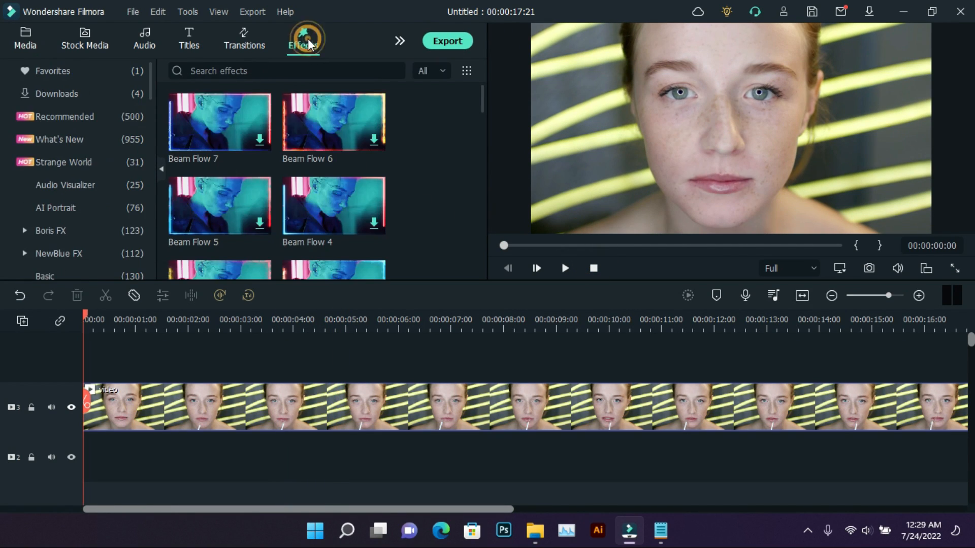
scroll(down, 3)
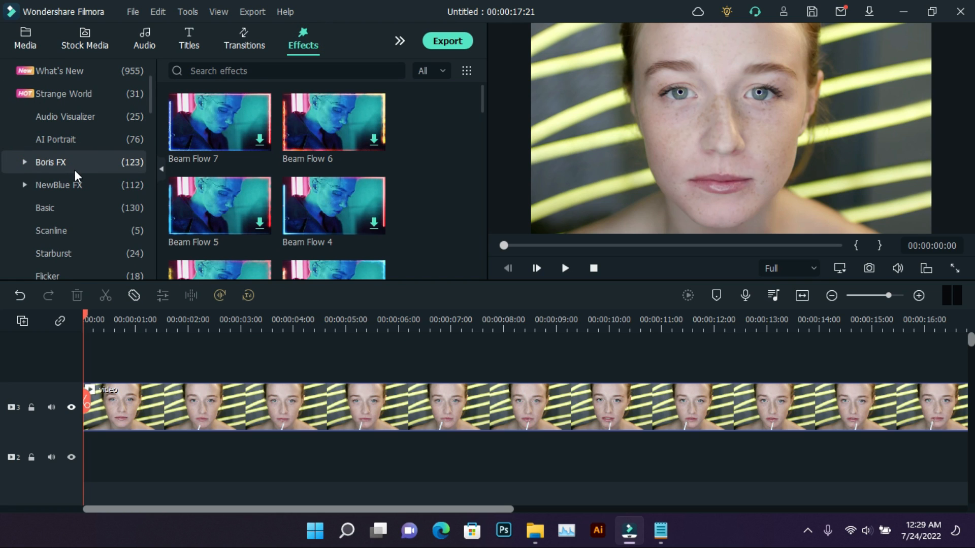
scroll(down, 3)
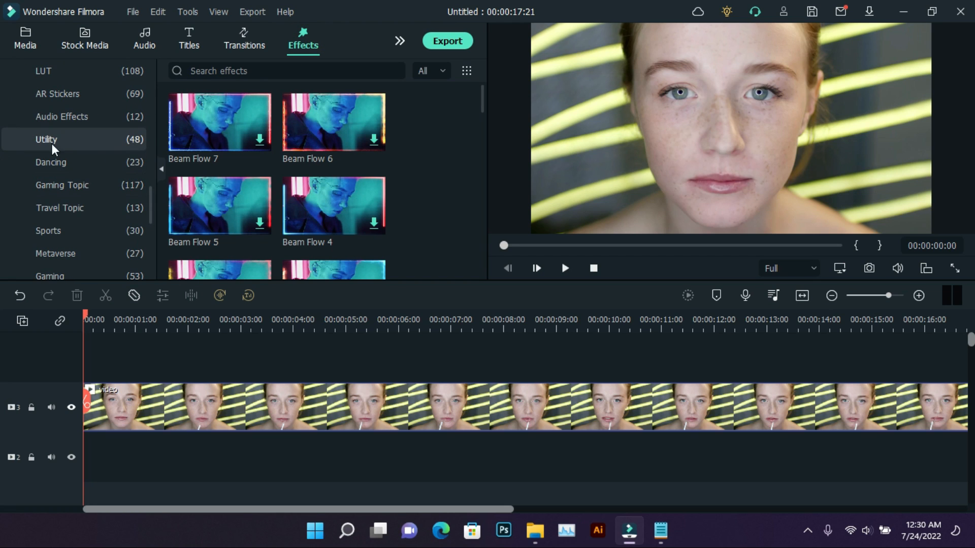
click(46, 139)
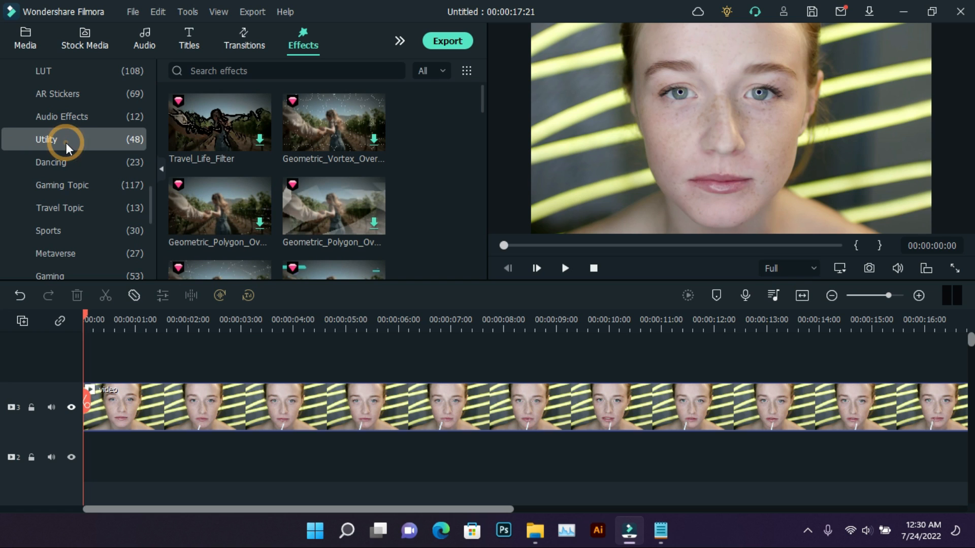
scroll(down, 3)
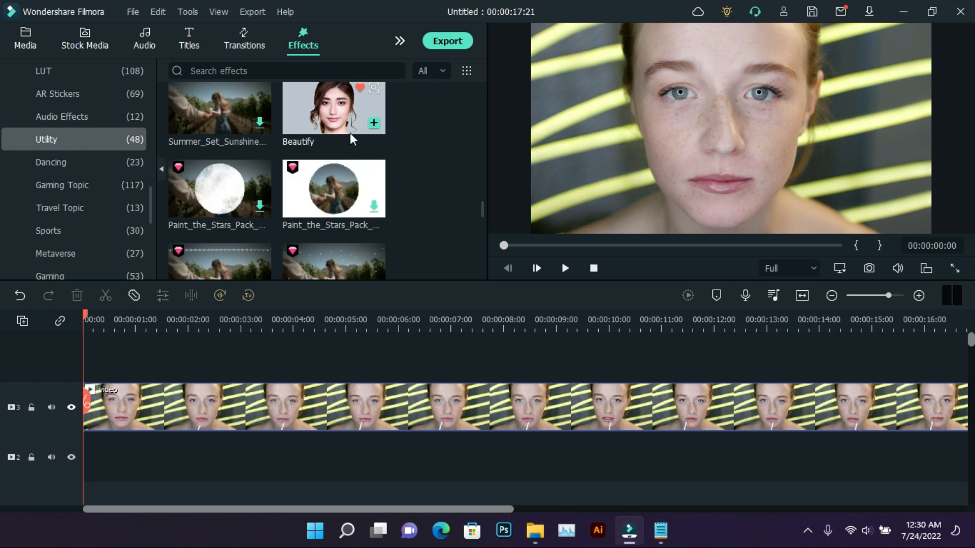
mouse_move(355, 124)
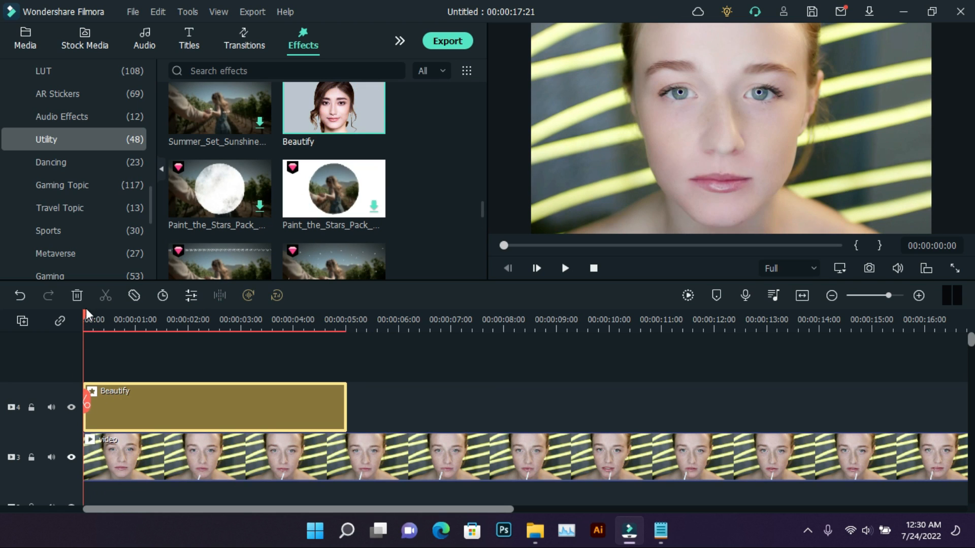
- Open the Beautify effect's settings and set Smooth to 69
click(286, 320)
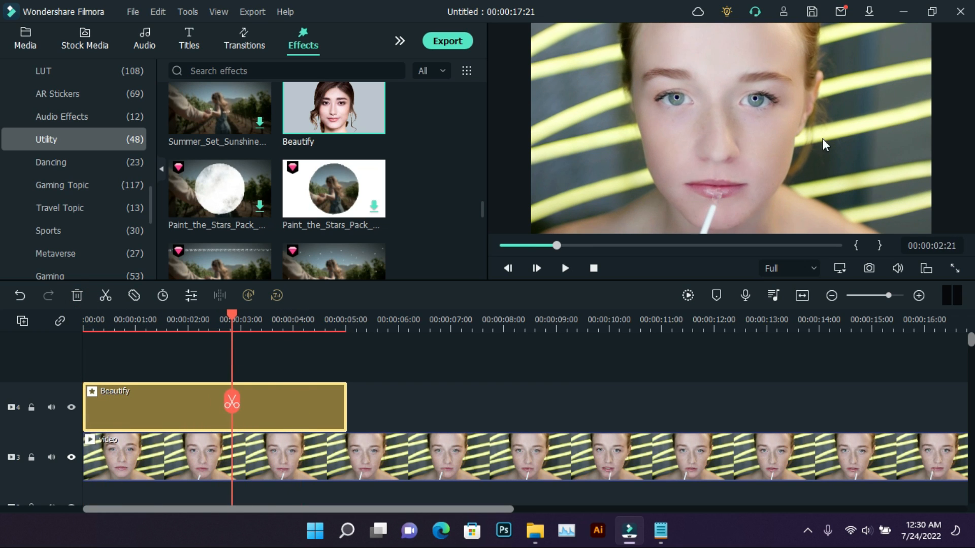
click(355, 319)
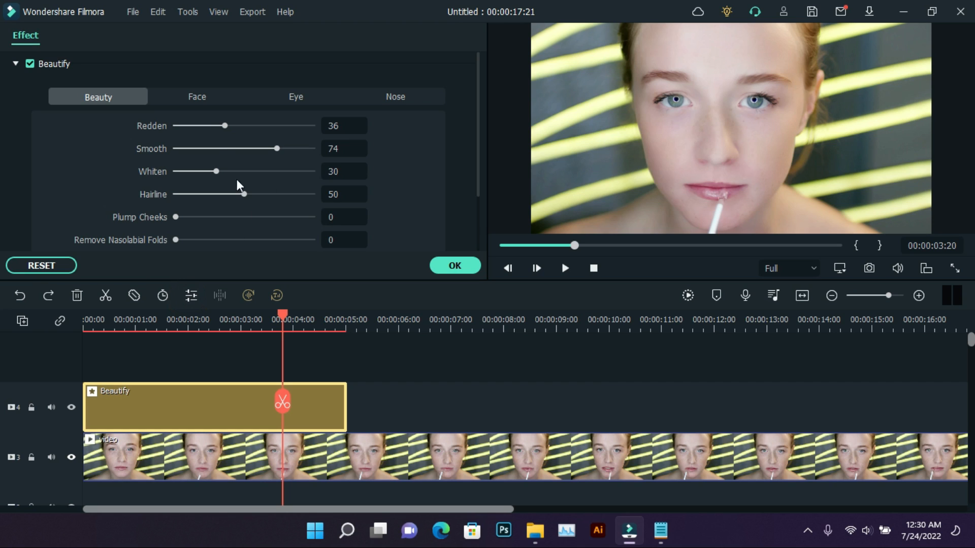
drag(277, 147, 237, 148)
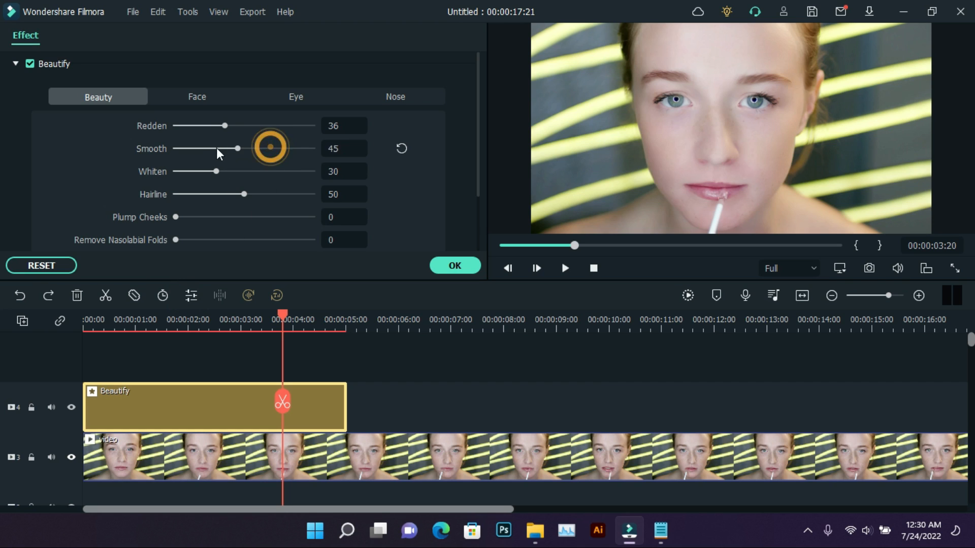
drag(236, 148, 288, 148)
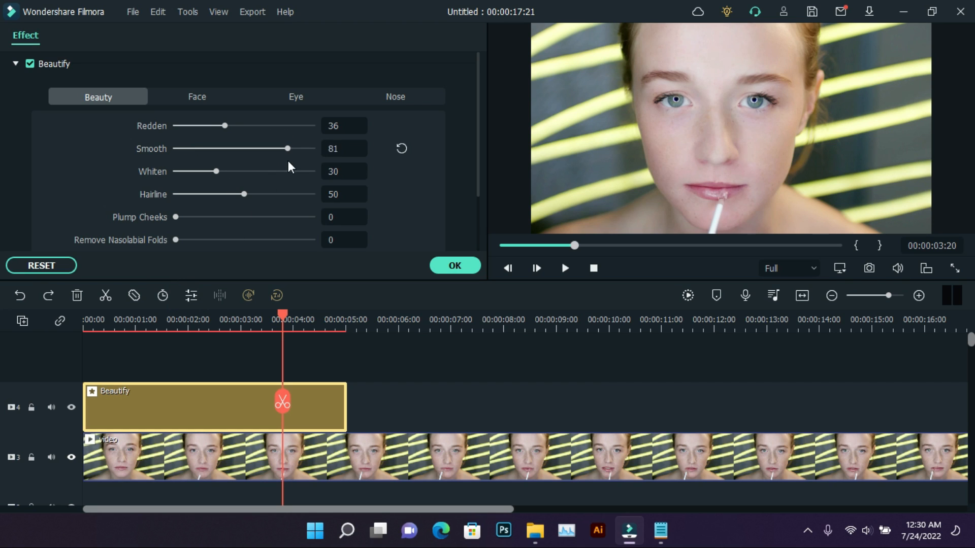
drag(287, 149, 270, 149)
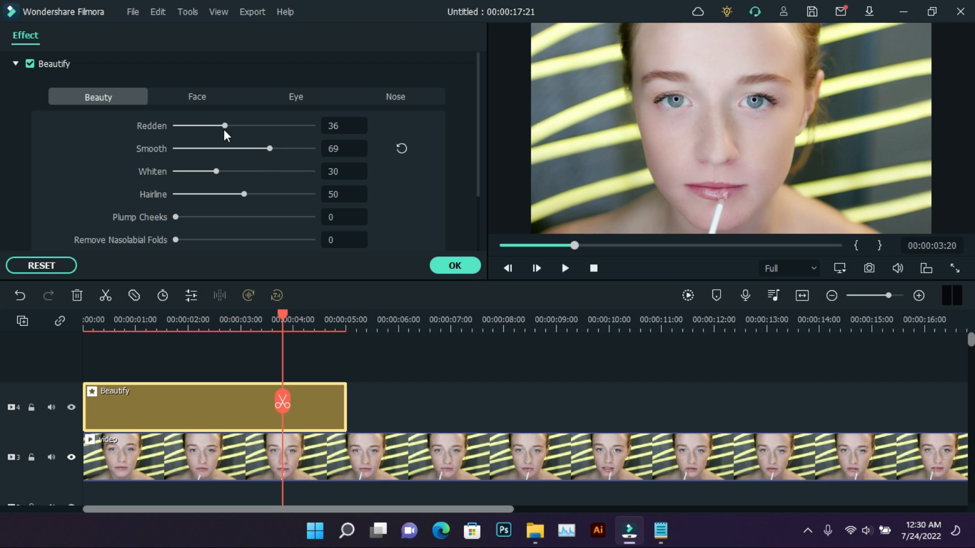
- Lower Redden and set Whiten to 38, Hairline to 25 and Plump Cheeks to 16
drag(225, 125, 205, 125)
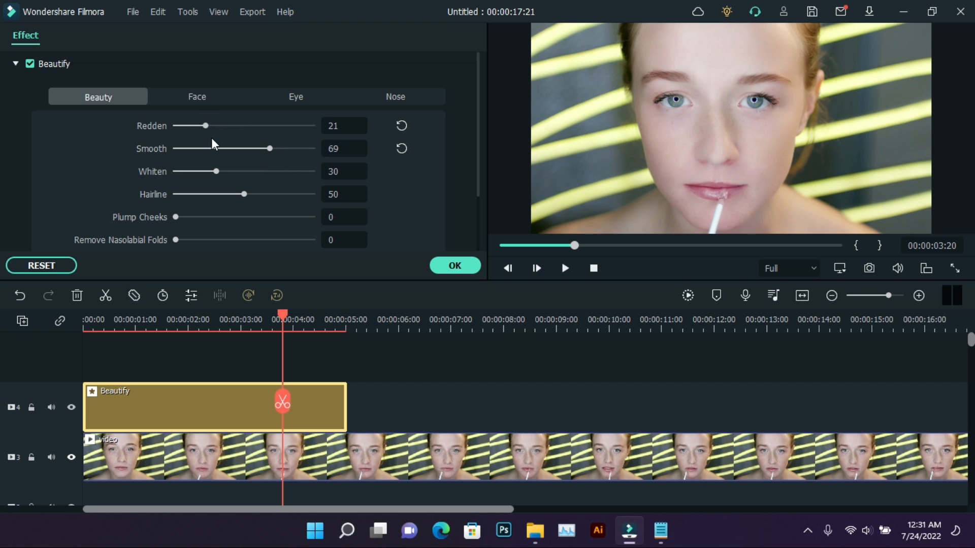
drag(216, 171, 251, 171)
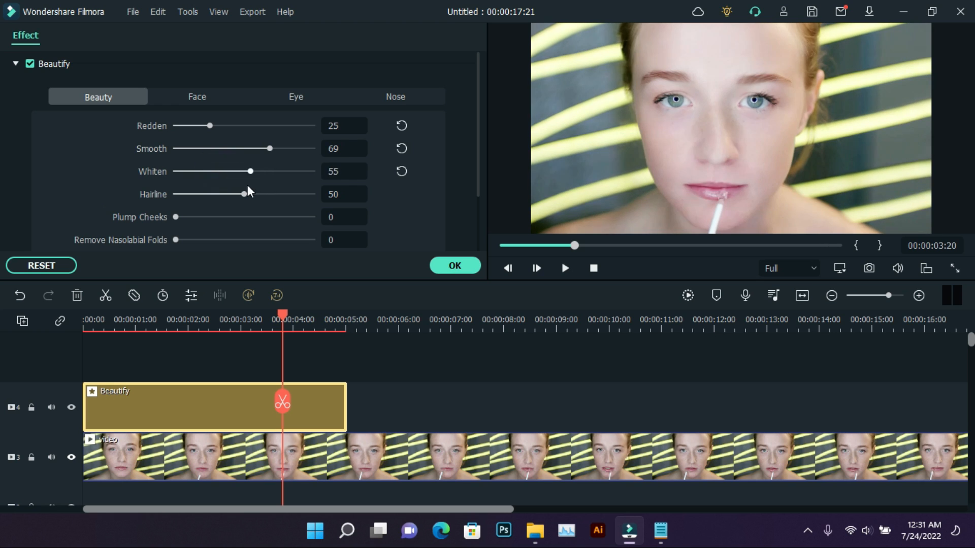
drag(243, 194, 238, 194)
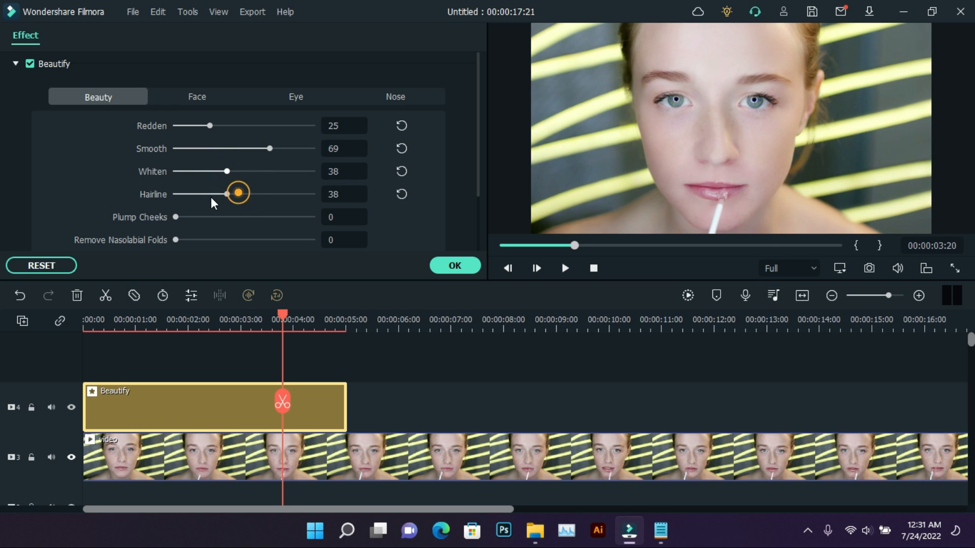
drag(239, 193, 217, 194)
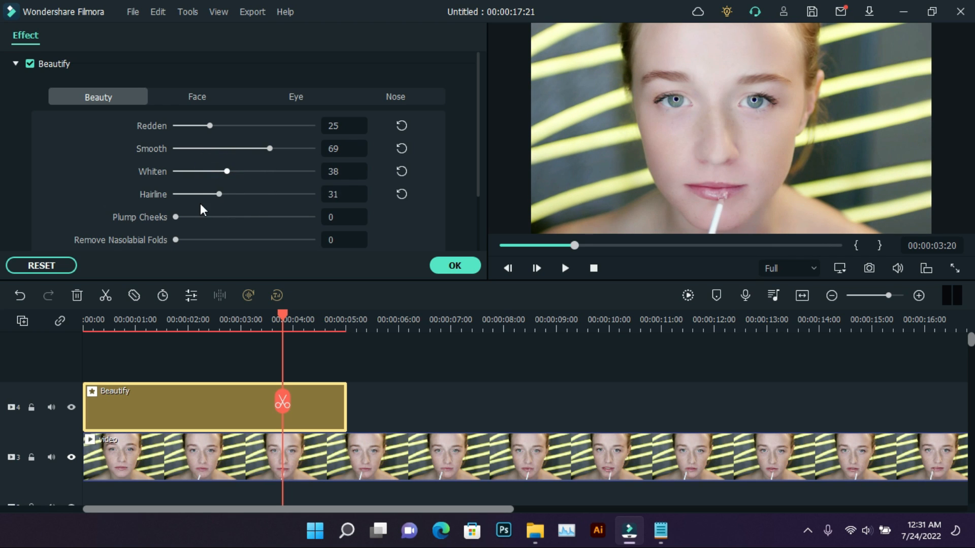
drag(217, 194, 209, 194)
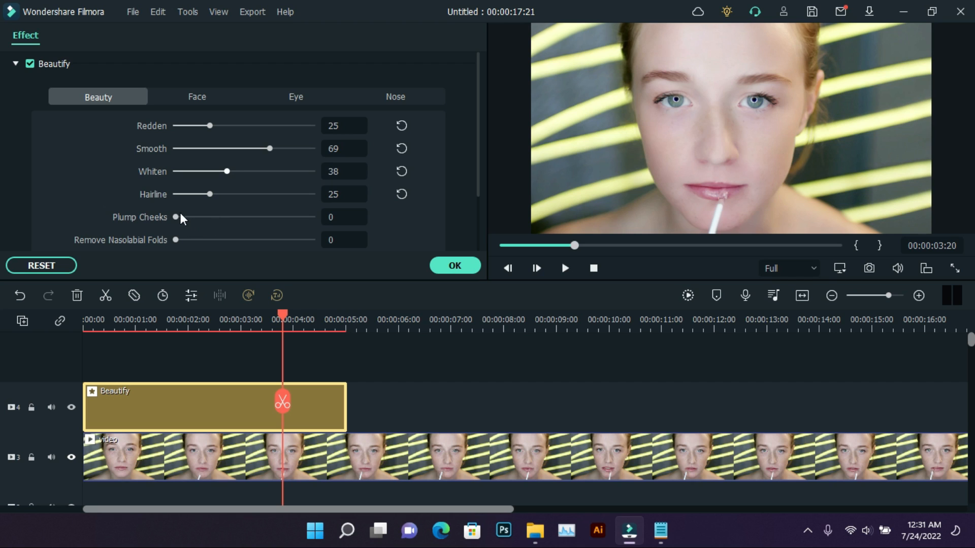
drag(176, 217, 194, 216)
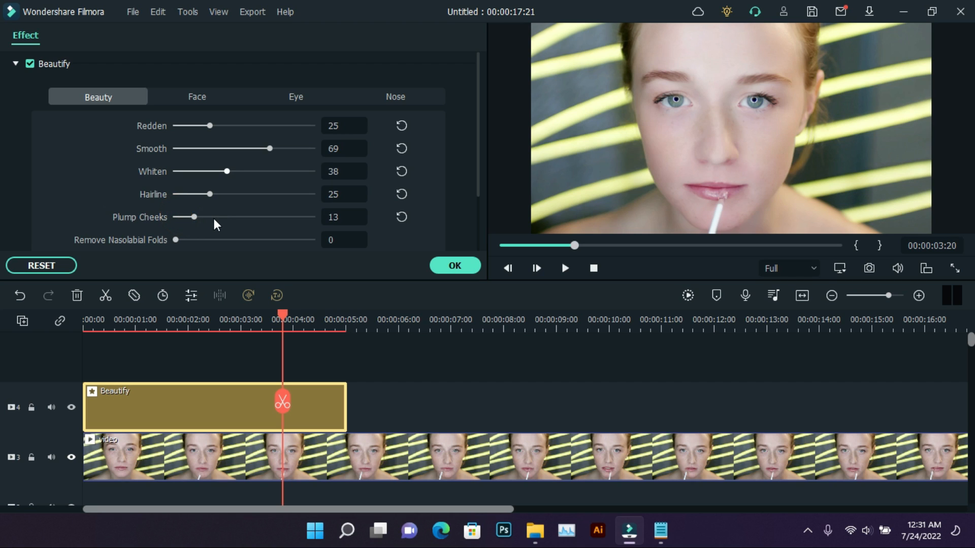
drag(193, 217, 184, 216)
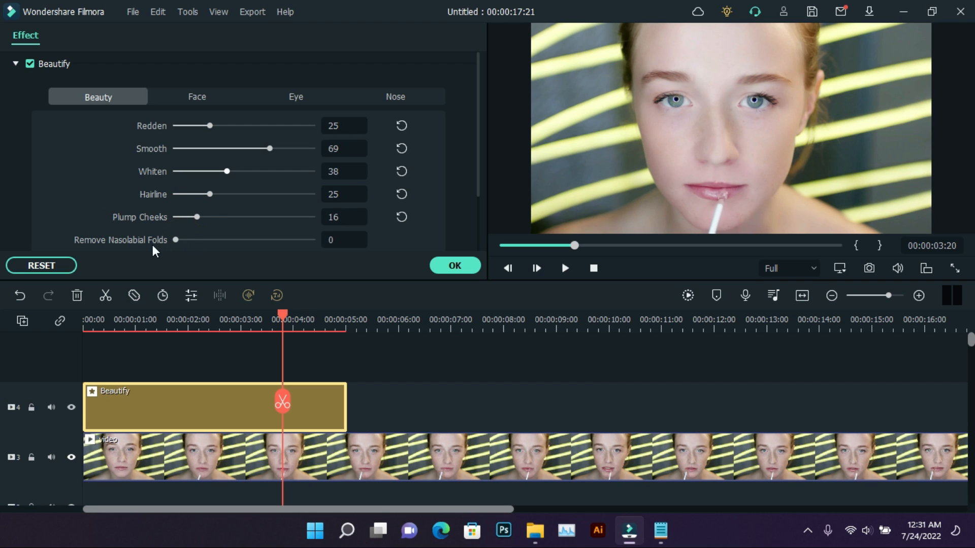
- On the Face tab, set Shrink Face to about 30
click(197, 97)
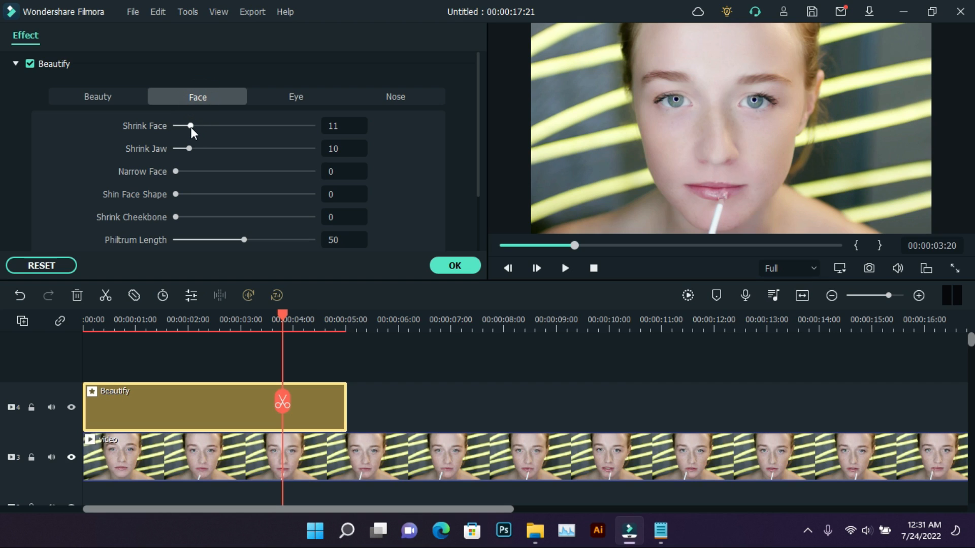
drag(190, 125, 236, 125)
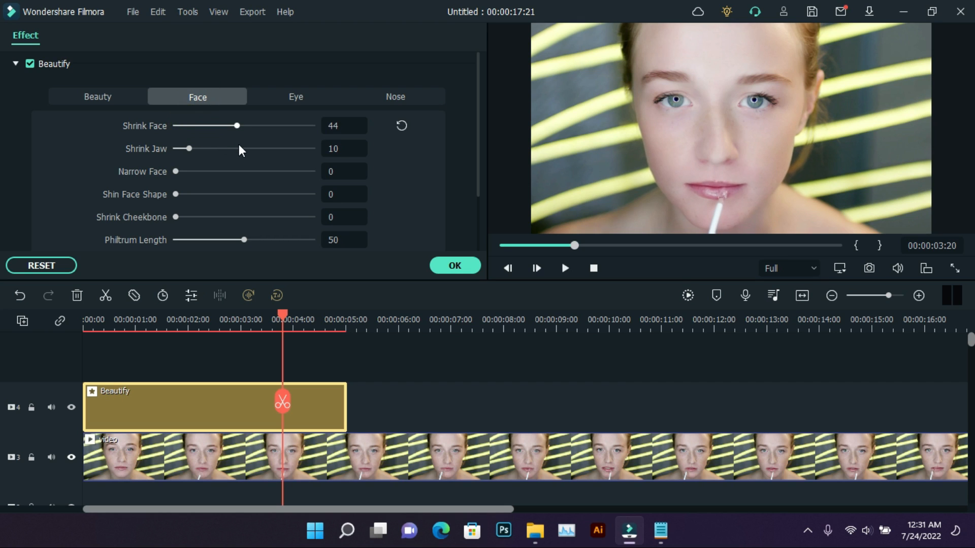
drag(235, 126, 241, 125)
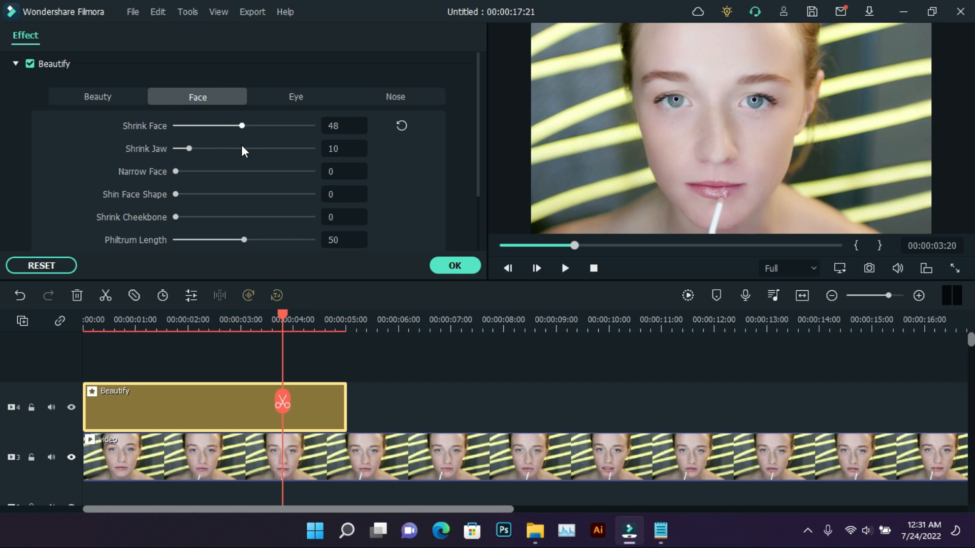
drag(241, 125, 248, 125)
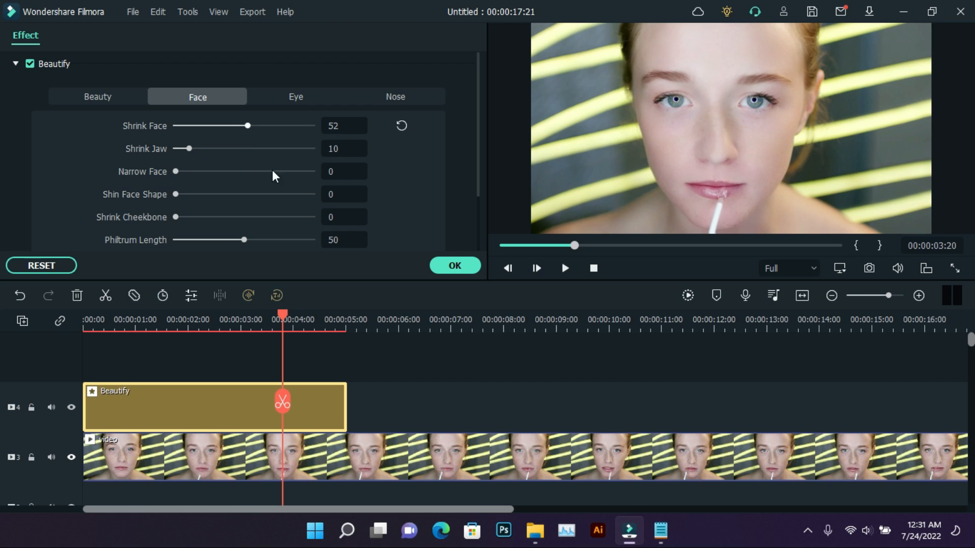
drag(247, 126, 214, 125)
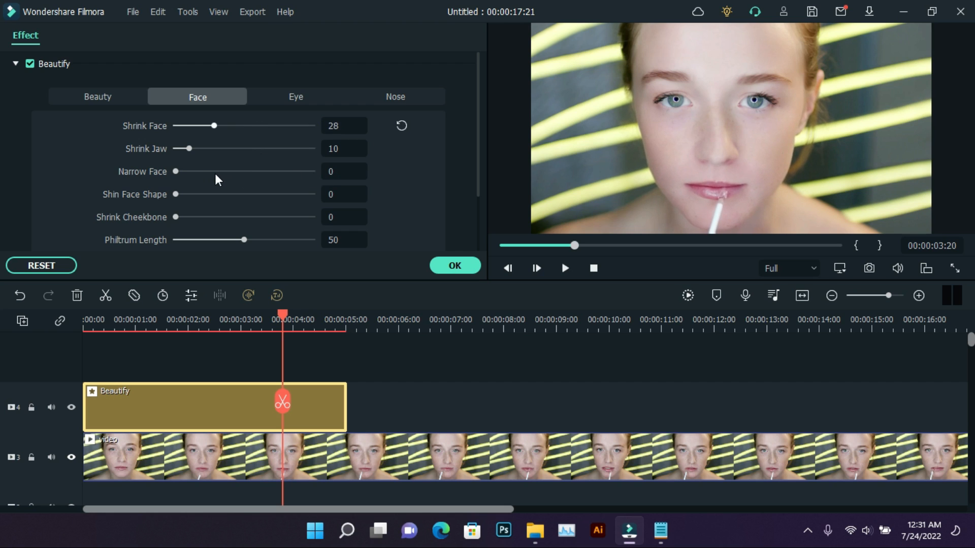
- Set Shrink Jaw 11, Narrow Face 3, Shin Face Shape 29, Shrink Cheekbone 9, Philtrum Length 36
drag(184, 148, 244, 148)
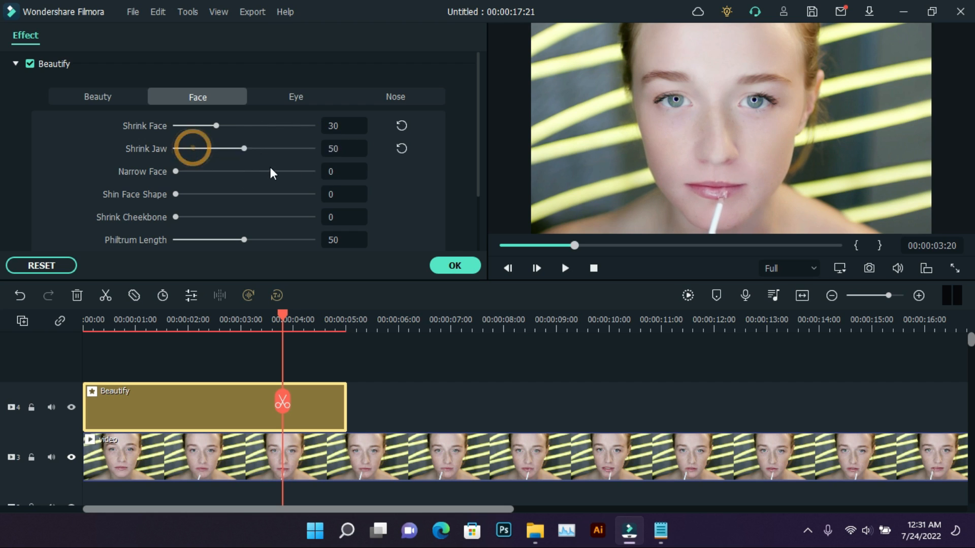
drag(243, 148, 183, 148)
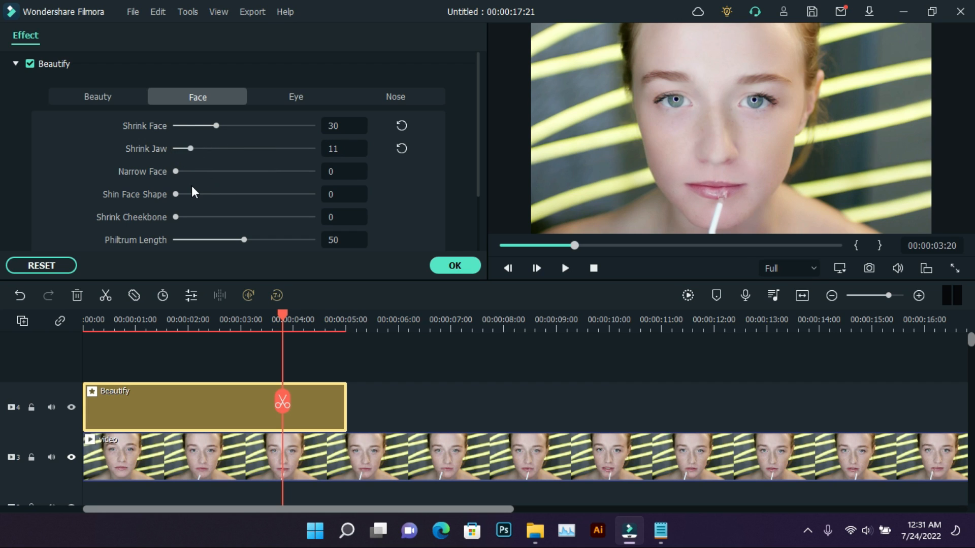
mouse_move(181, 200)
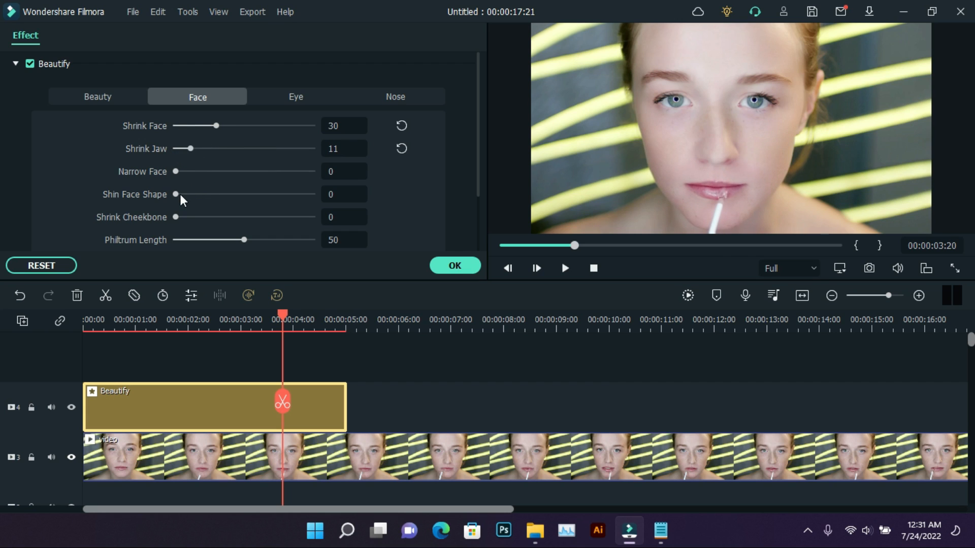
drag(175, 171, 180, 172)
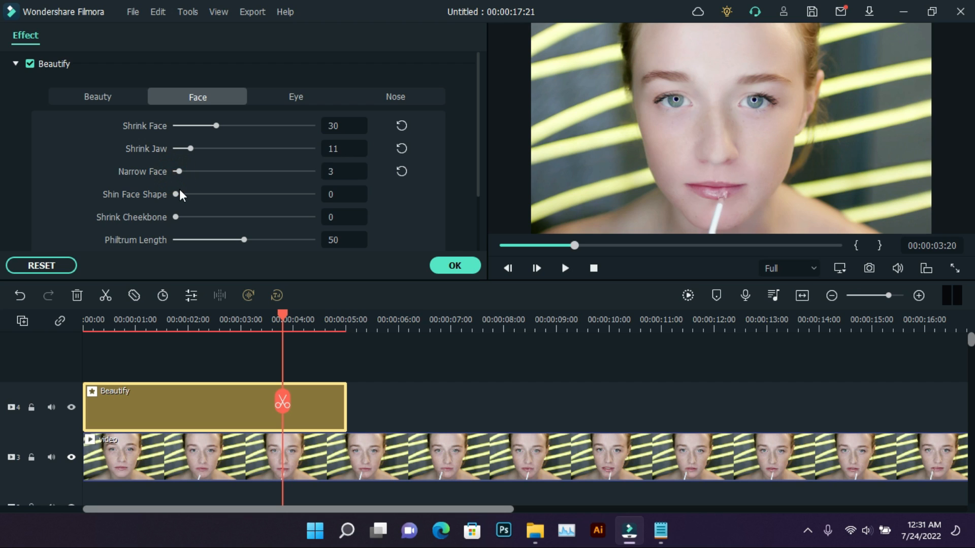
drag(176, 194, 268, 194)
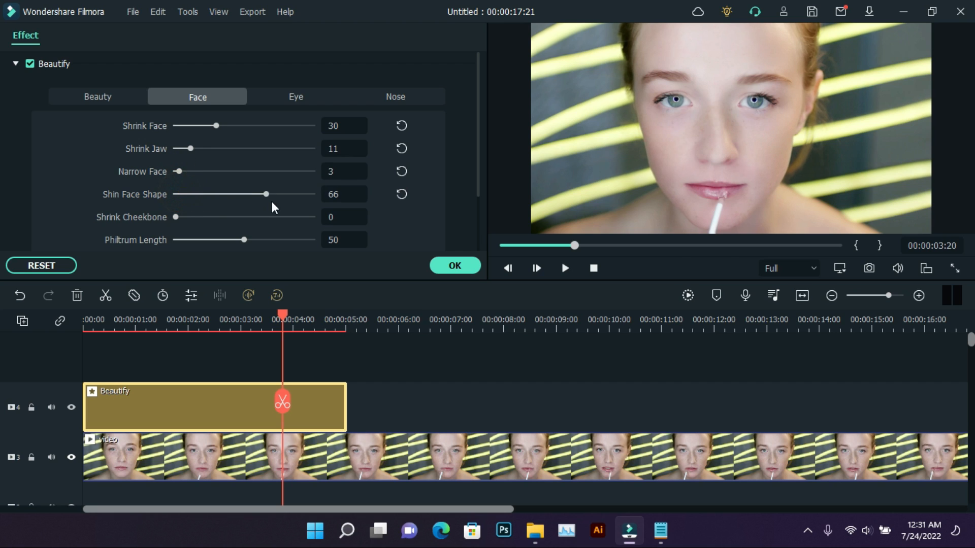
drag(268, 194, 216, 194)
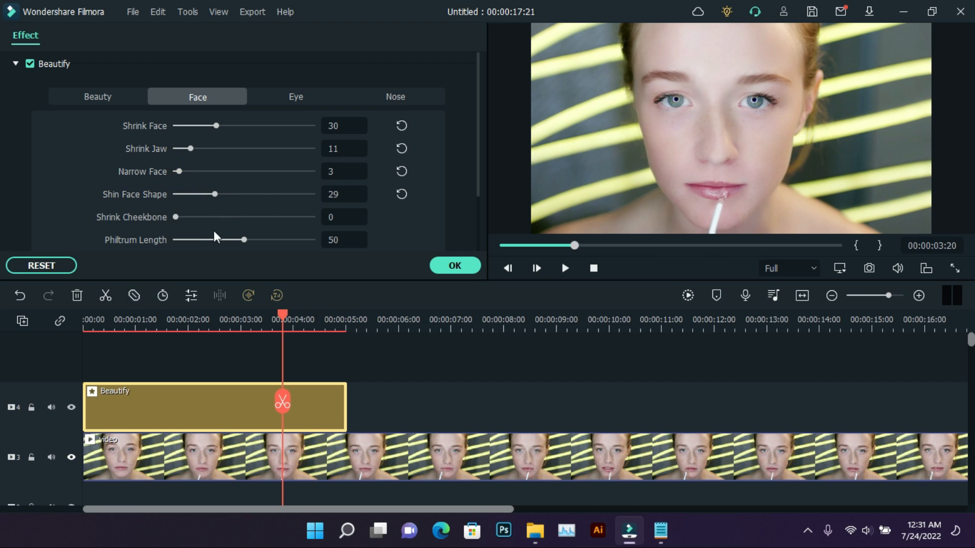
drag(177, 216, 213, 217)
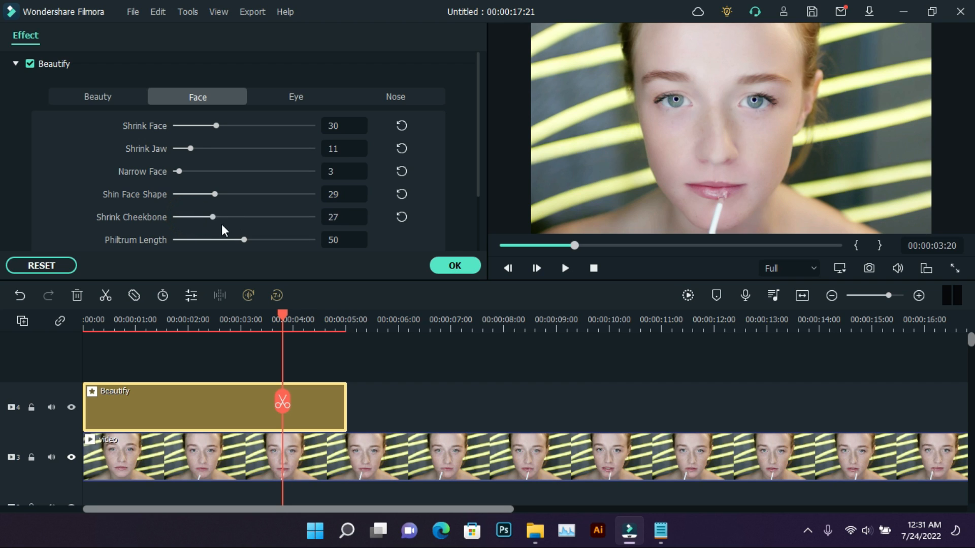
drag(212, 217, 185, 217)
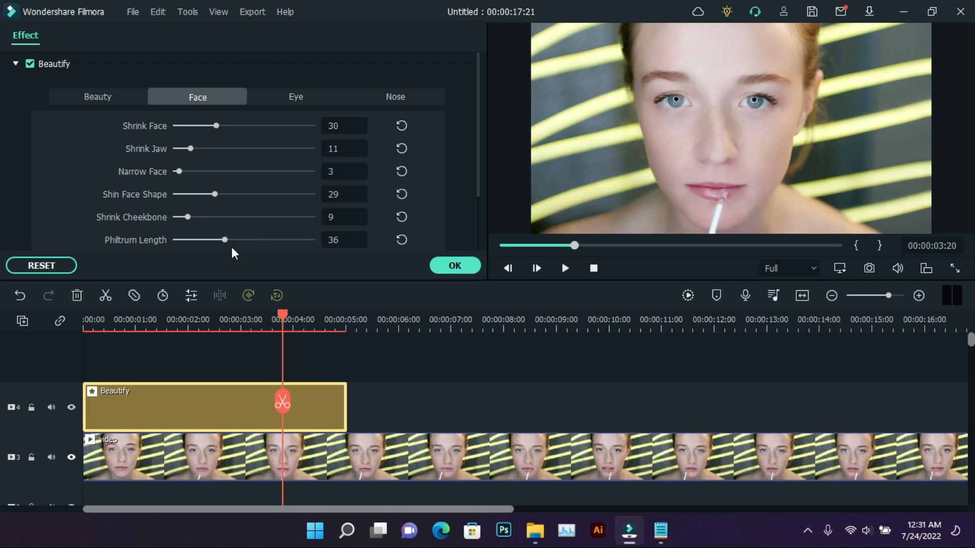
- On the Eye tab, set Enlarge Eye to 23 and Round Eye to 30
click(296, 96)
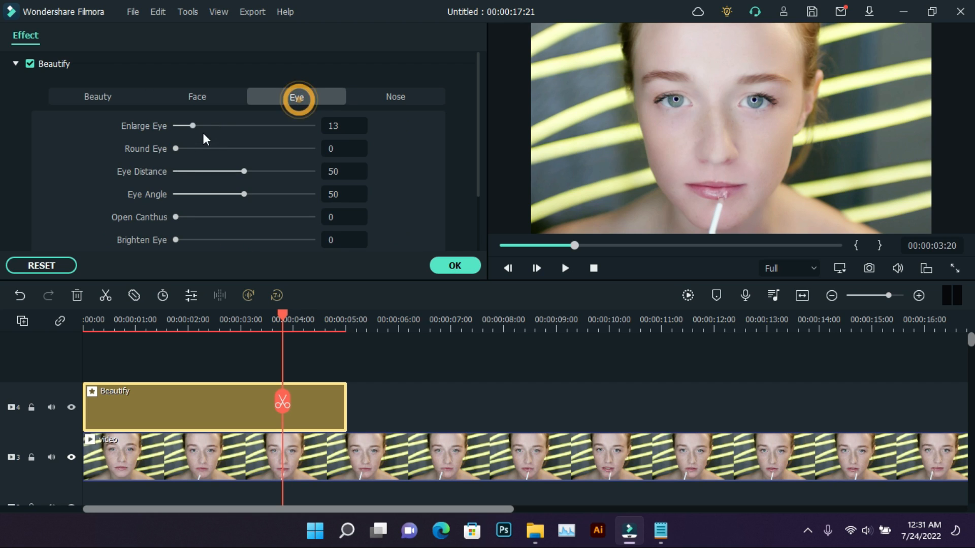
drag(194, 125, 208, 125)
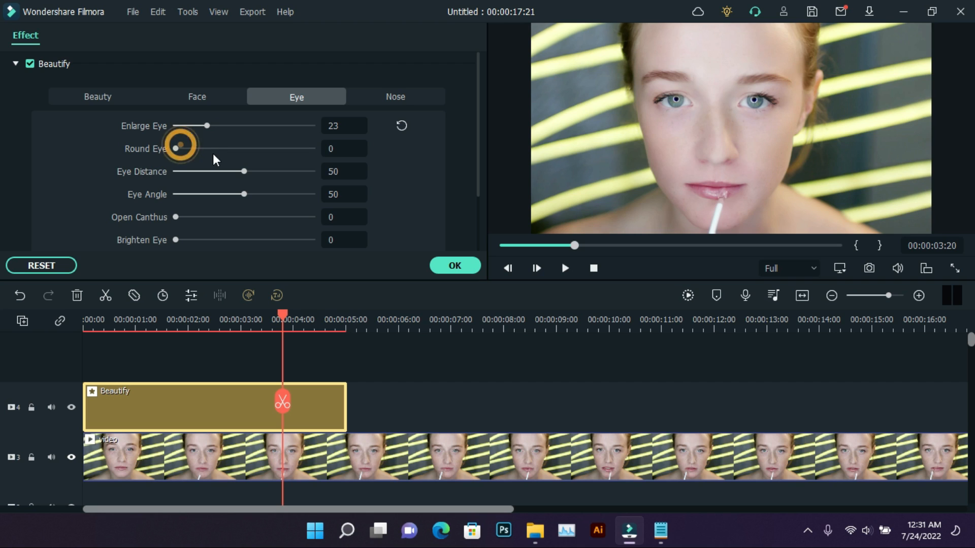
drag(177, 148, 217, 147)
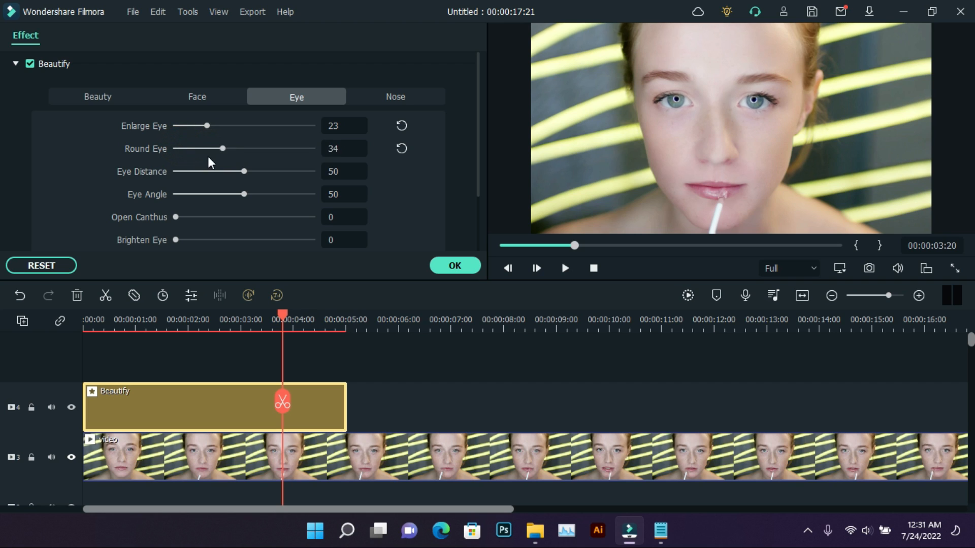
drag(219, 147, 216, 148)
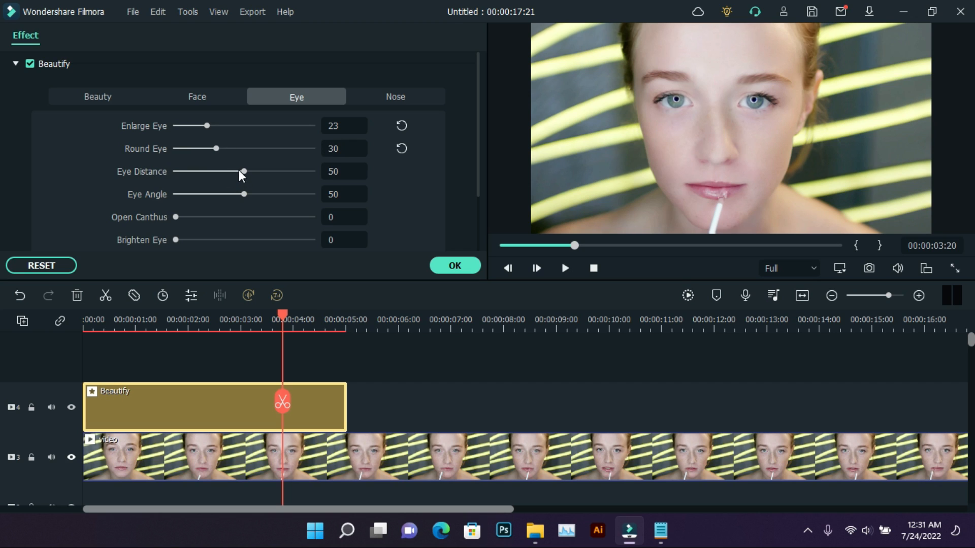
- Set Eye Distance to 11, Eye Angle to 34 and Open Canthus to 30
drag(243, 172, 269, 171)
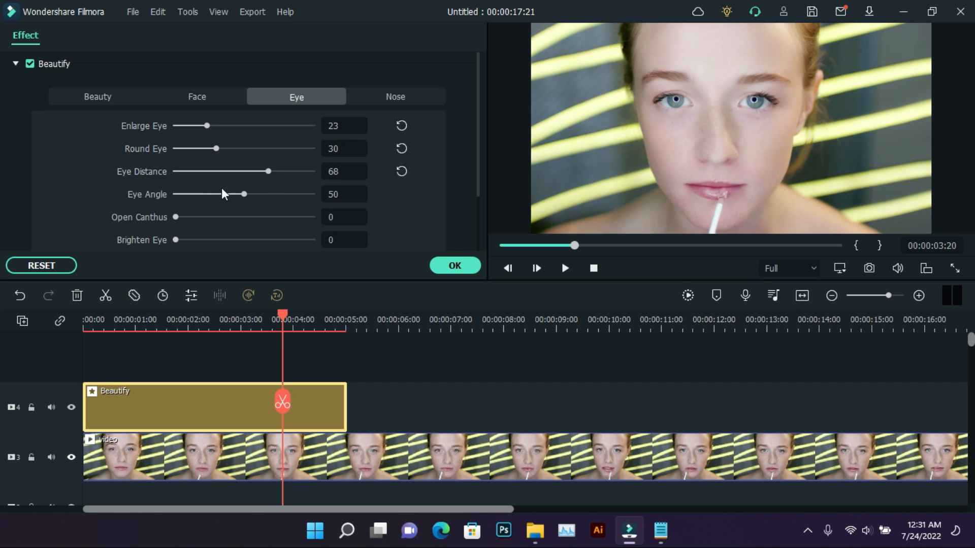
drag(268, 171, 192, 171)
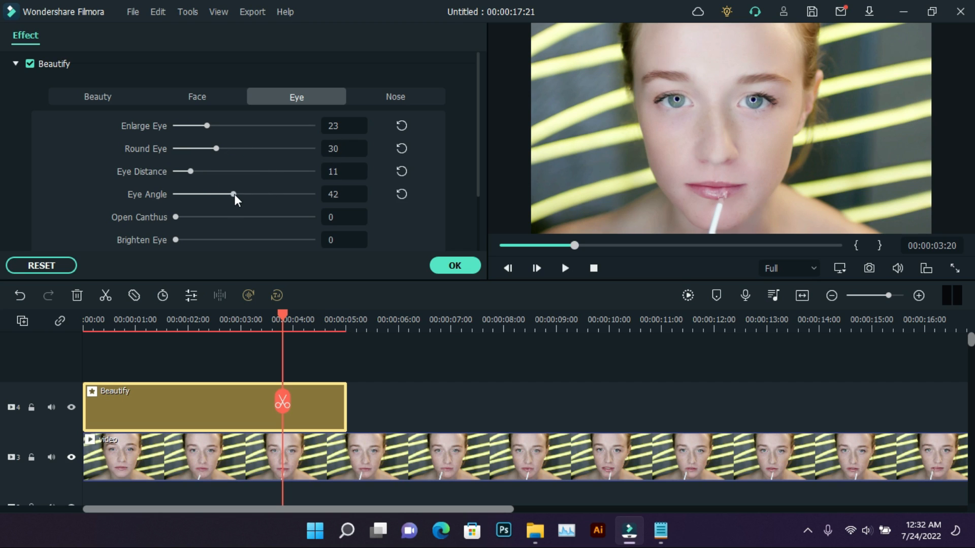
drag(233, 194, 244, 194)
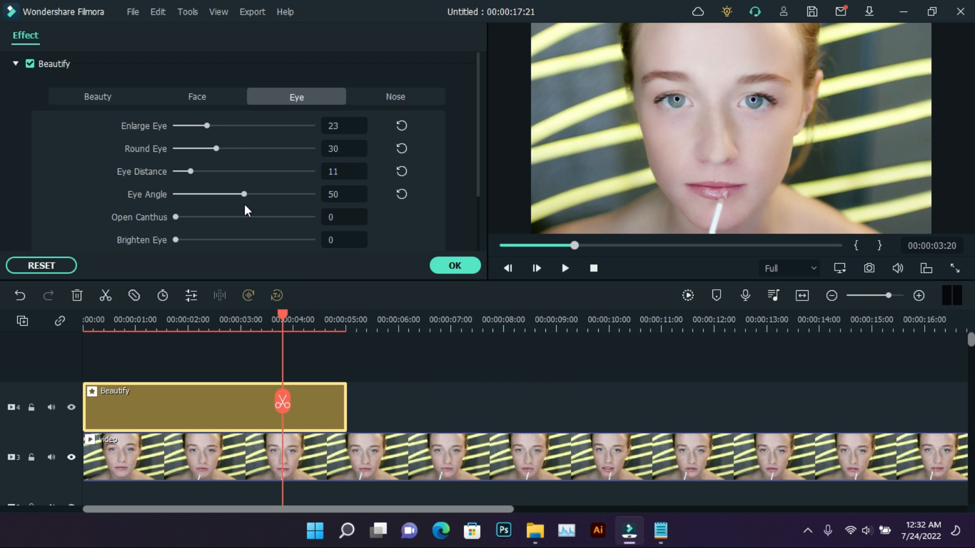
drag(244, 194, 249, 194)
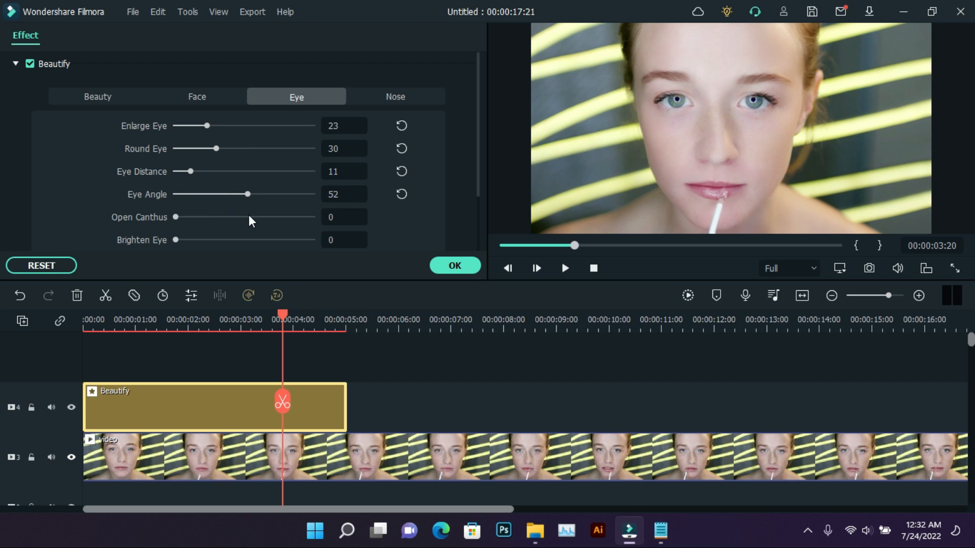
drag(249, 194, 216, 194)
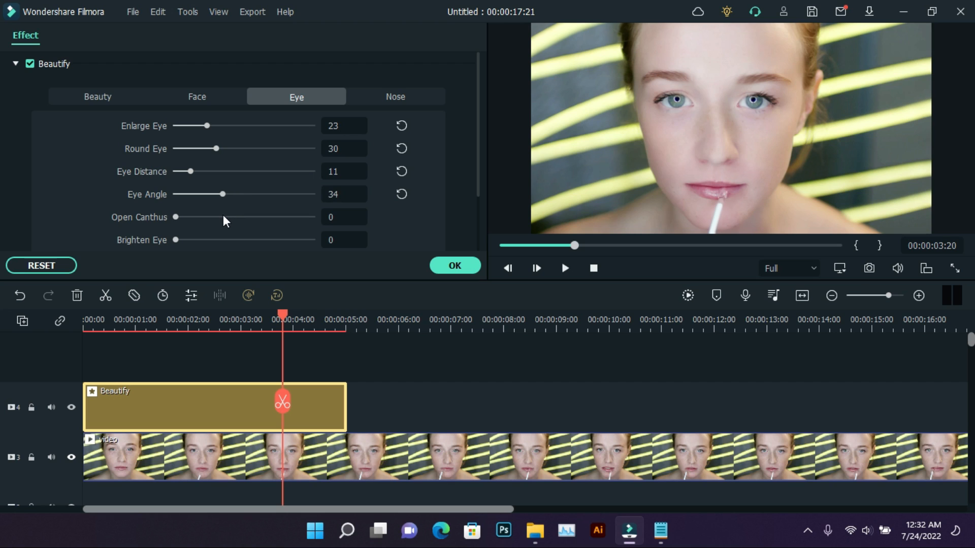
drag(176, 217, 233, 217)
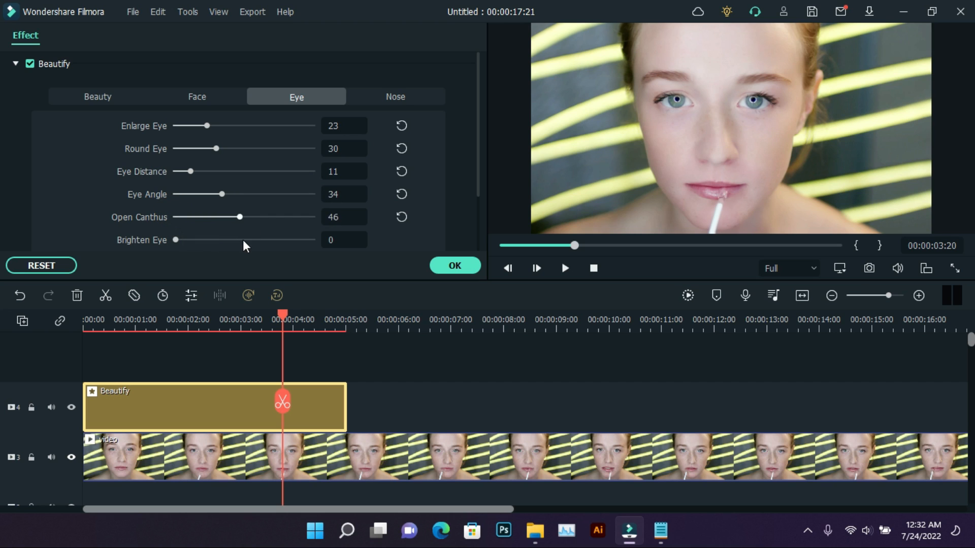
drag(235, 217, 193, 216)
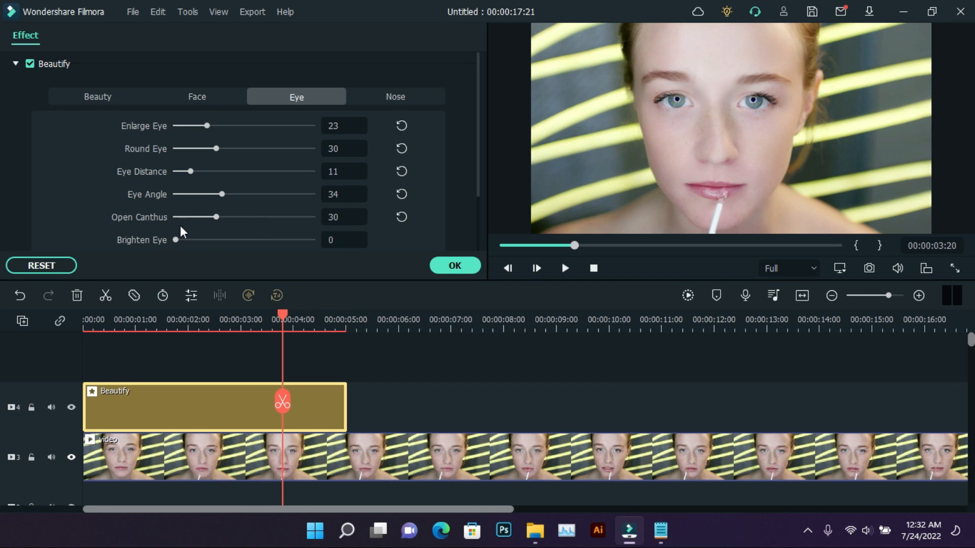
- On the Nose tab, drag Narrow Nose to 13, Nose Length to 21, Profile Rhinoplasty to 9
click(395, 96)
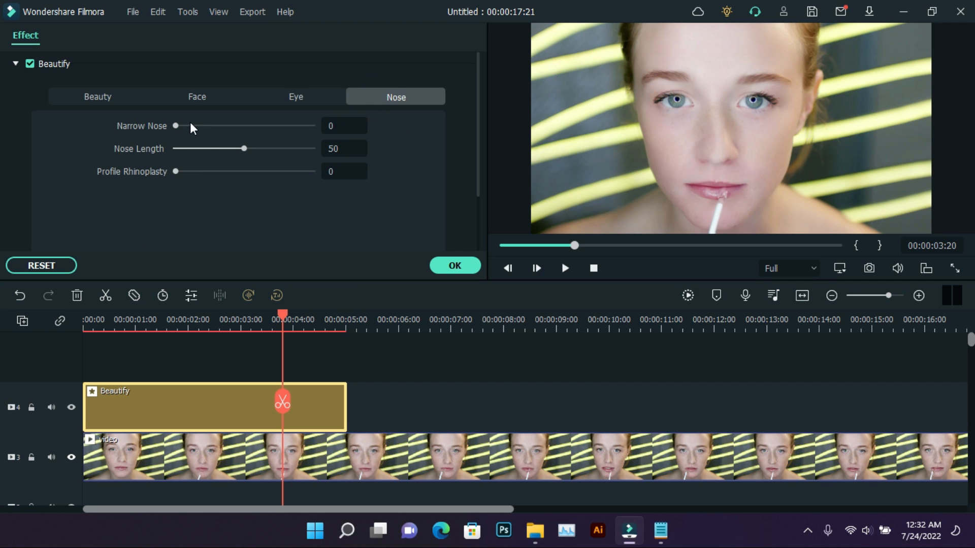
mouse_move(218, 168)
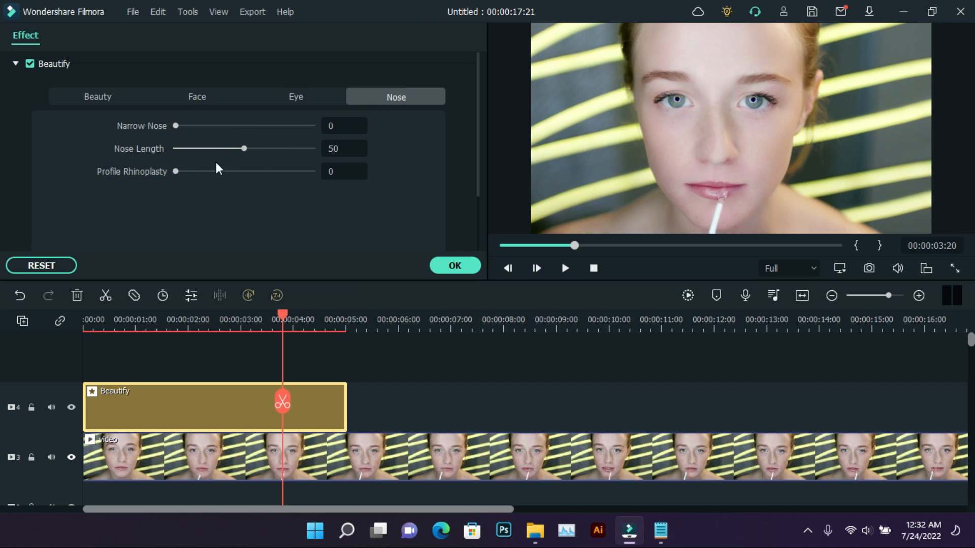
drag(177, 126, 184, 126)
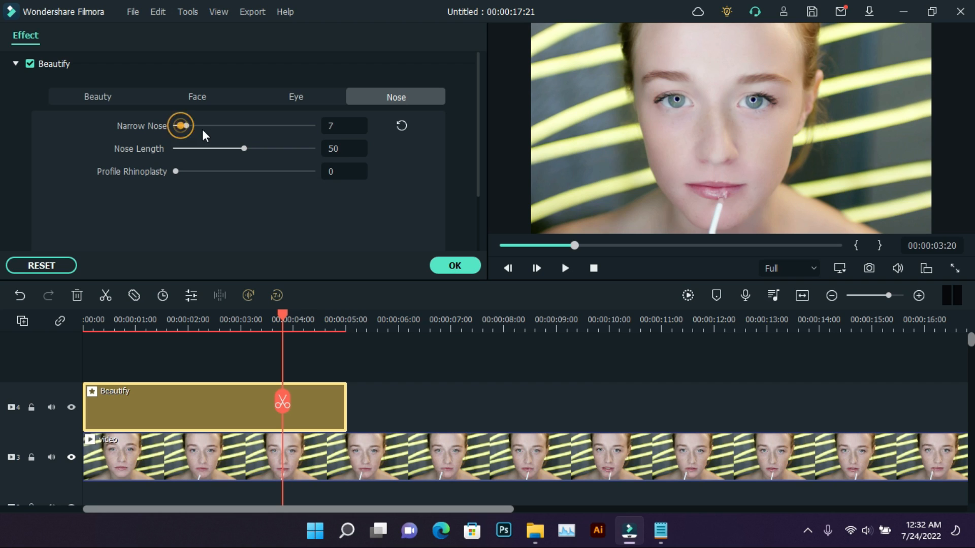
drag(181, 125, 194, 125)
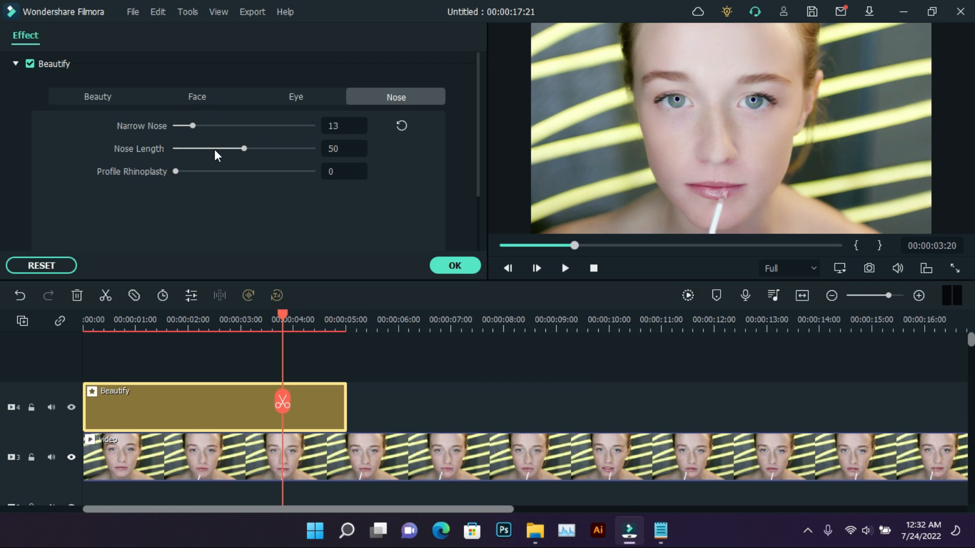
drag(244, 147, 216, 148)
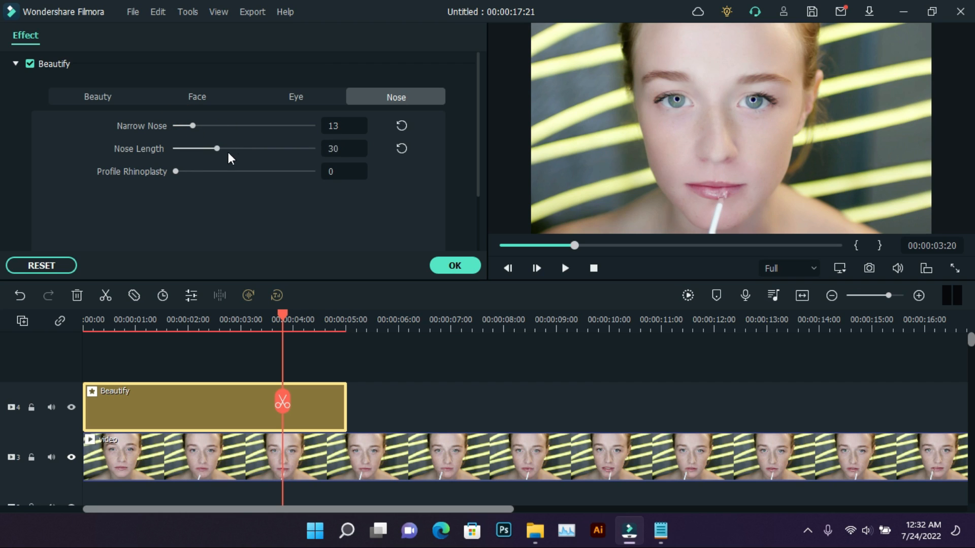
drag(217, 148, 210, 148)
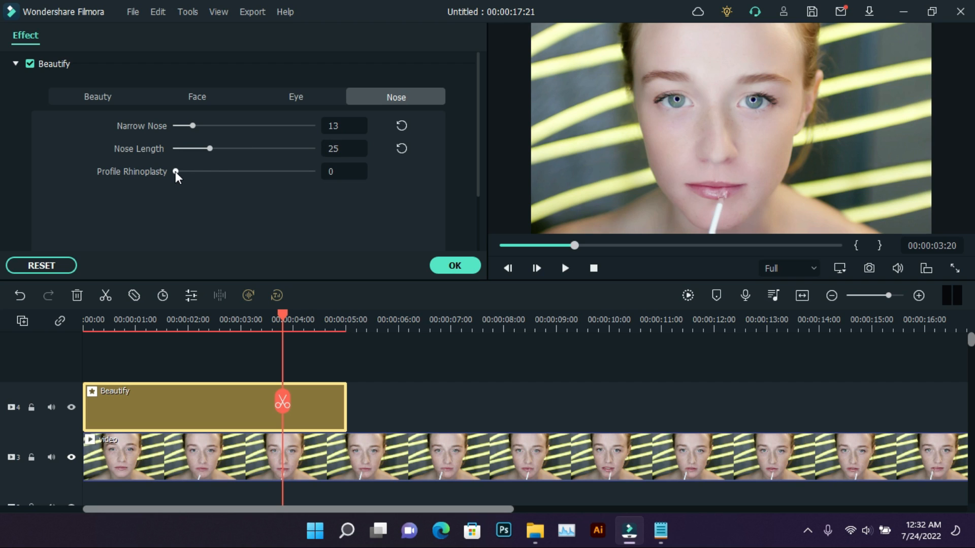
drag(176, 171, 235, 171)
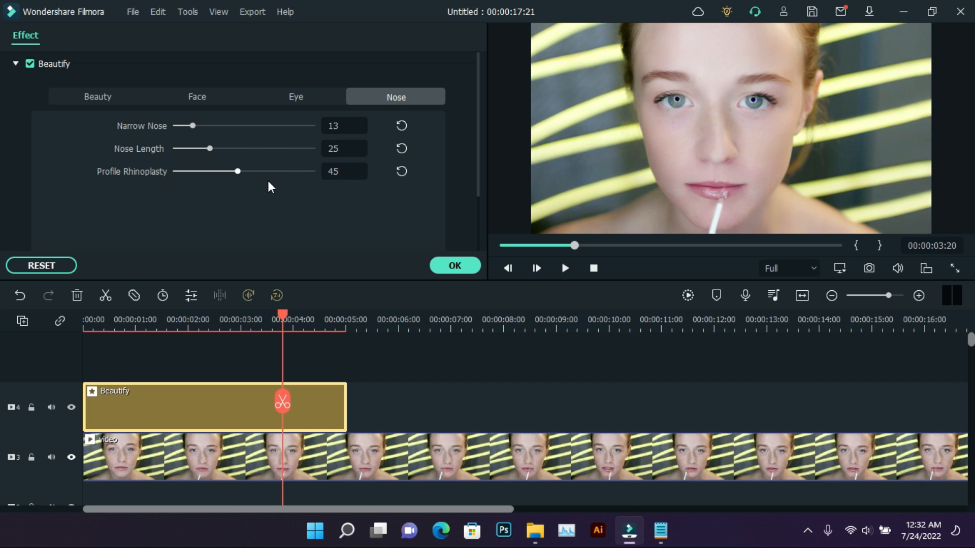
drag(236, 171, 183, 172)
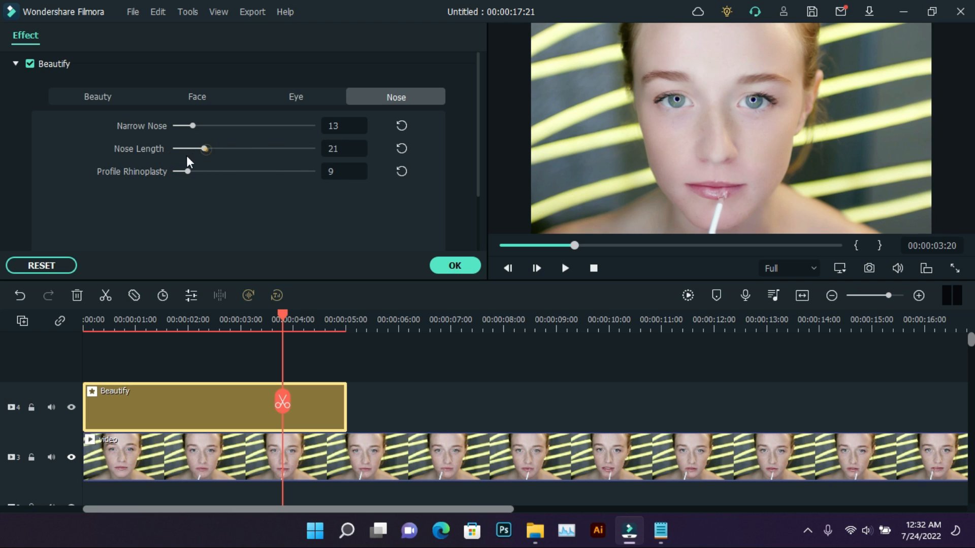
drag(204, 149, 181, 148)
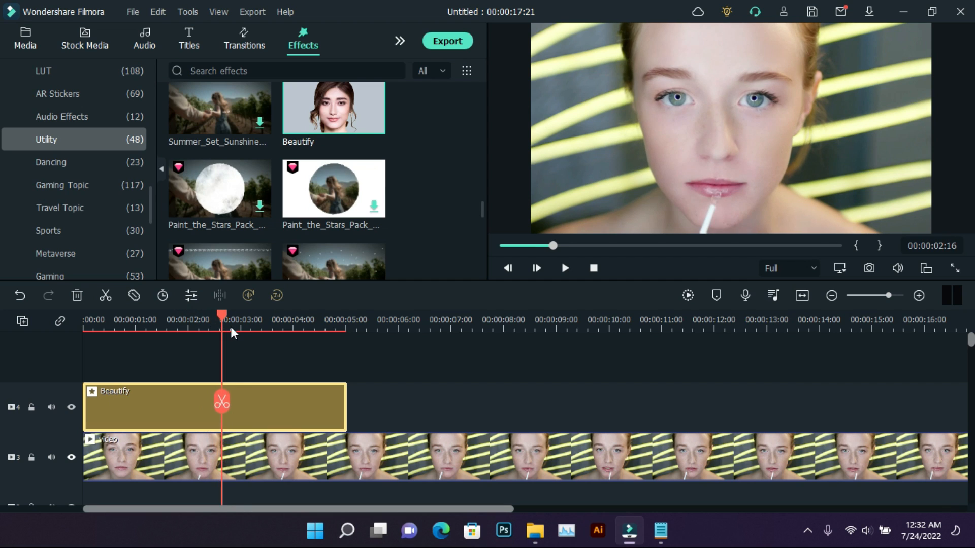
mouse_move(72, 408)
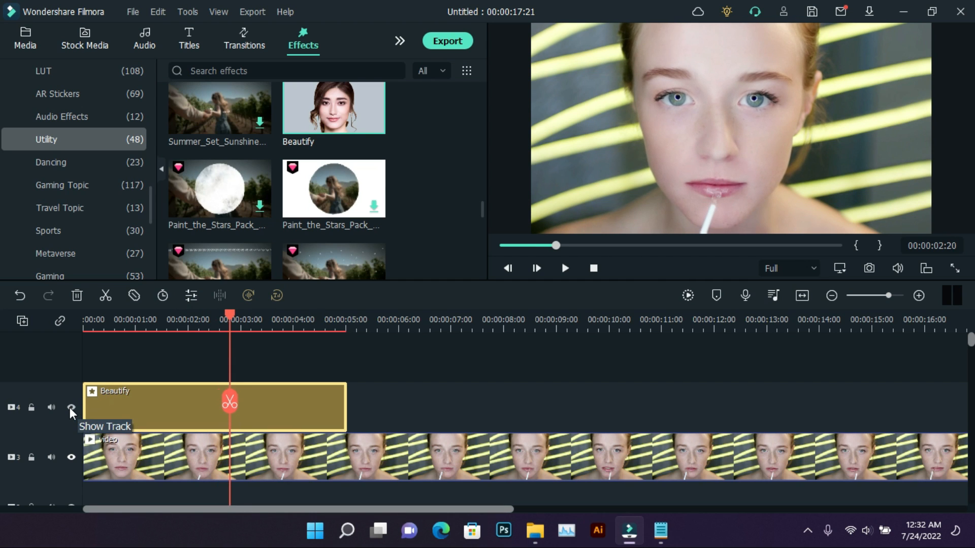
click(71, 408)
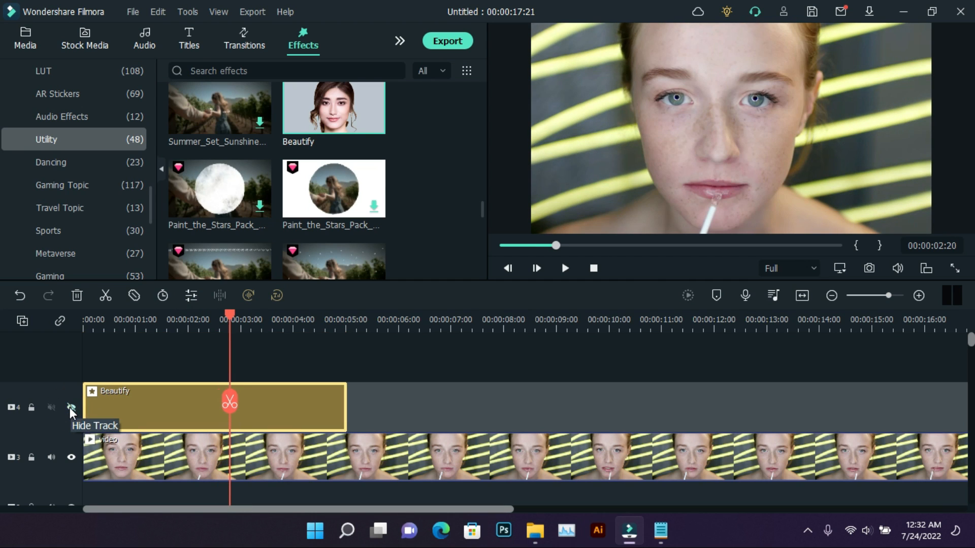
click(70, 408)
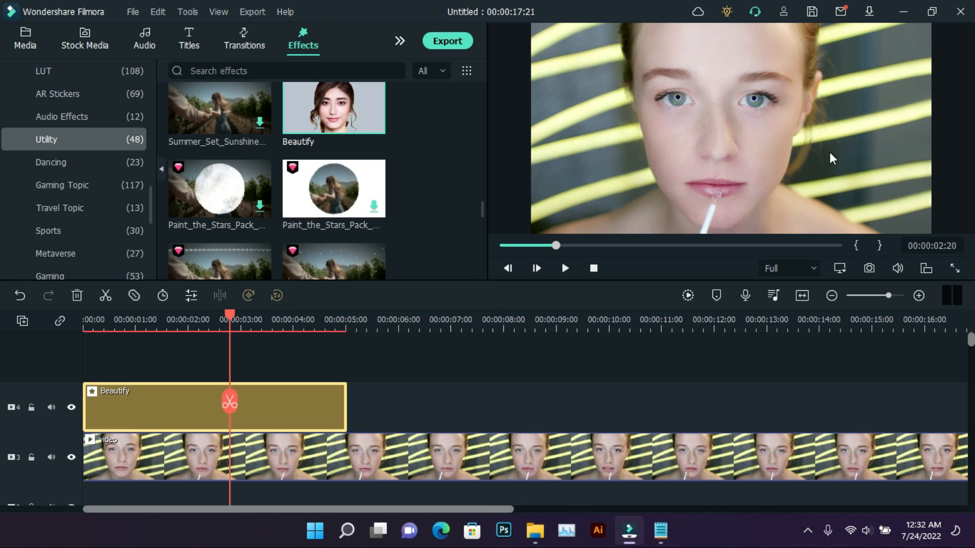
mouse_move(605, 202)
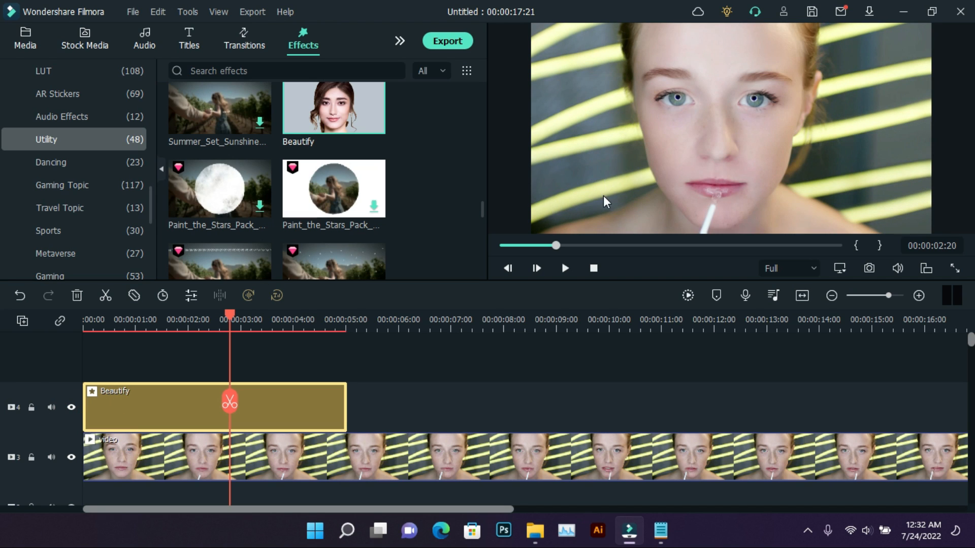
click(24, 39)
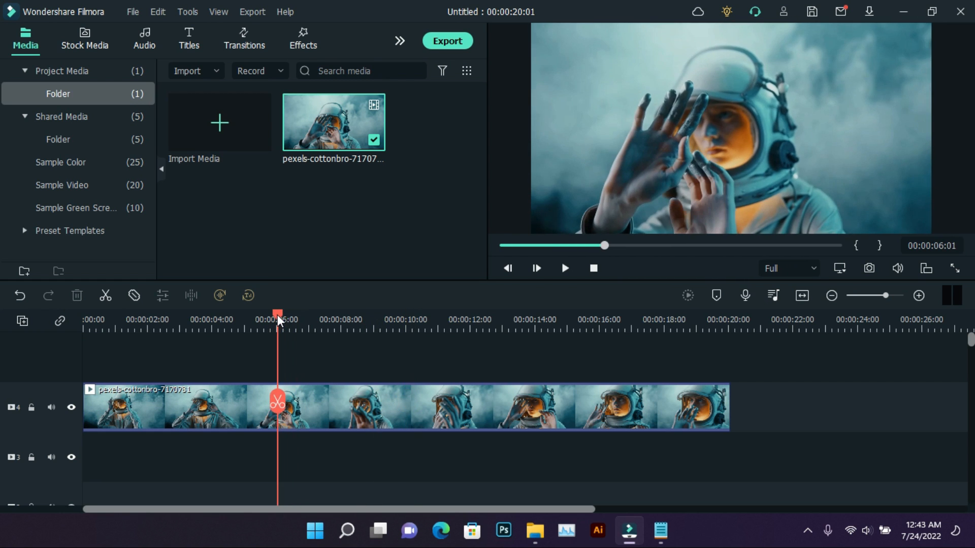
click(252, 11)
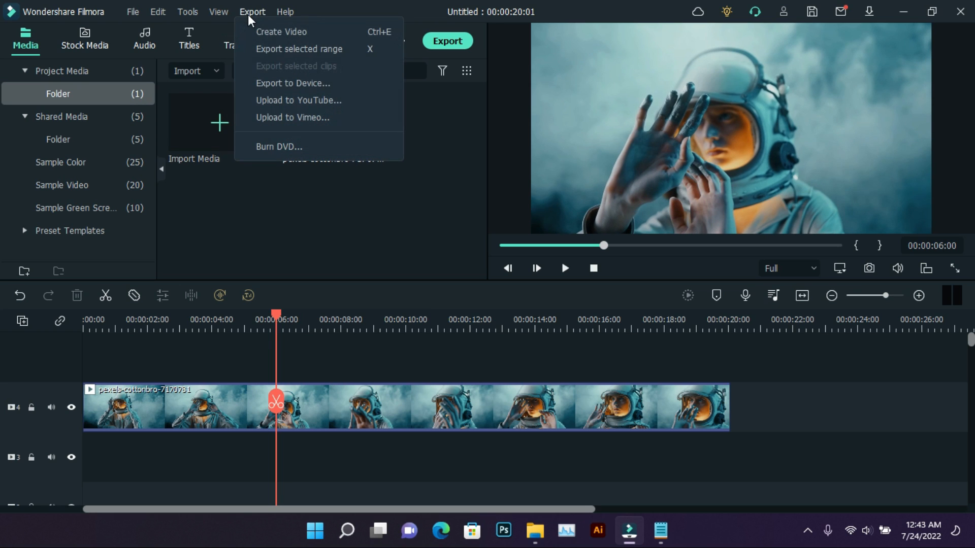
mouse_move(302, 49)
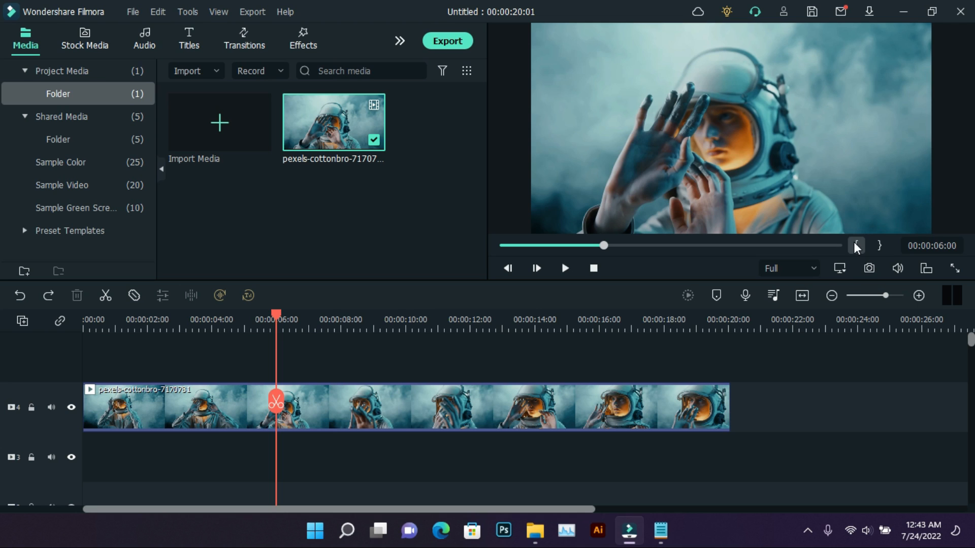
- Mark In at about 7 s, Mark Out near 12 s, then return the playhead inside
click(856, 245)
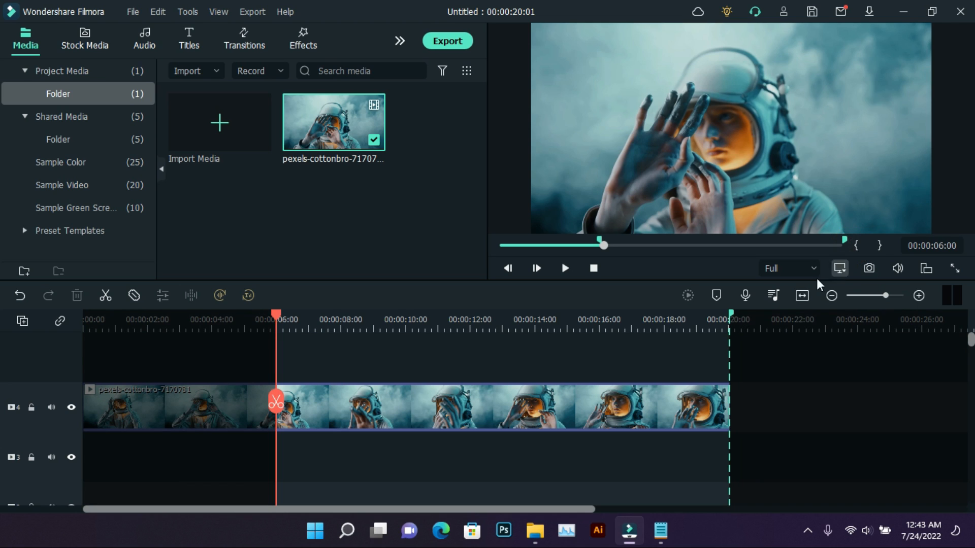
mouse_move(279, 320)
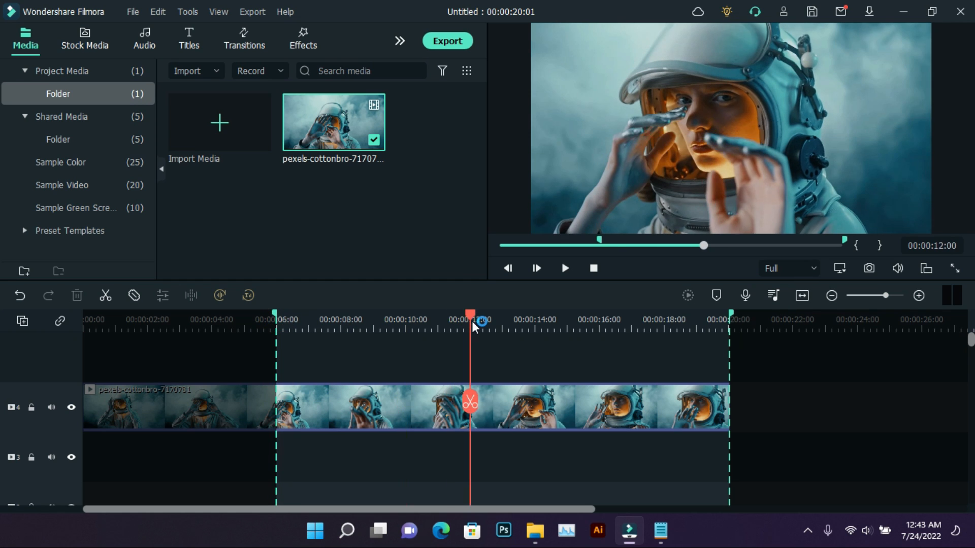
click(879, 245)
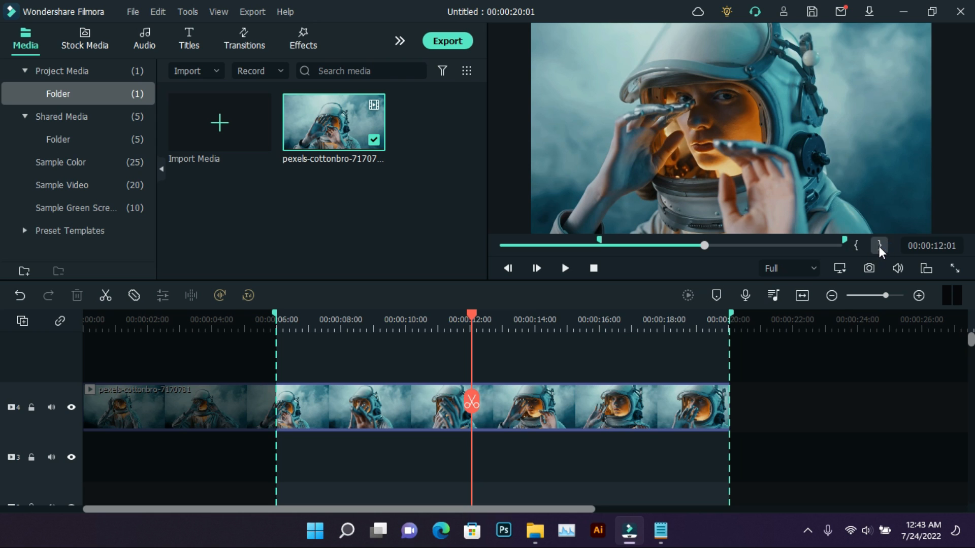
click(878, 246)
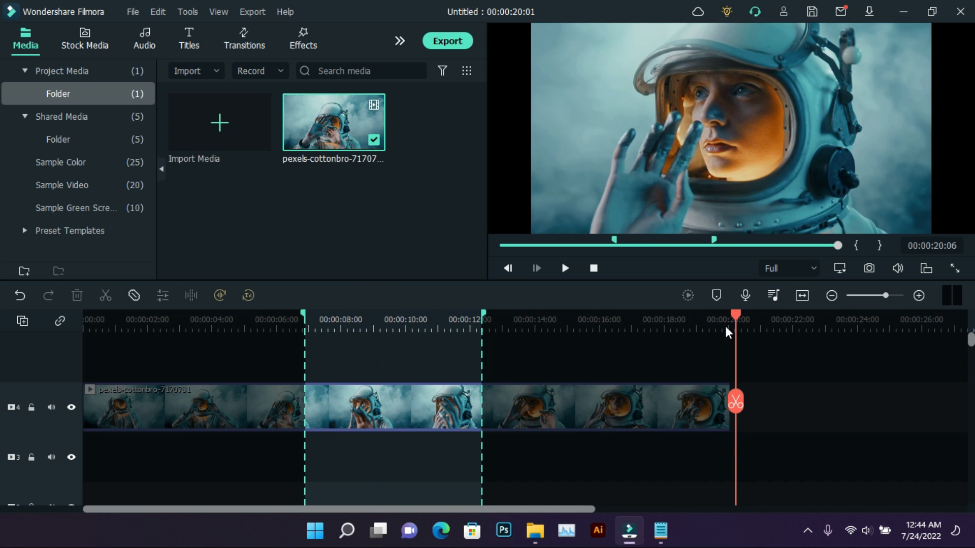
click(425, 319)
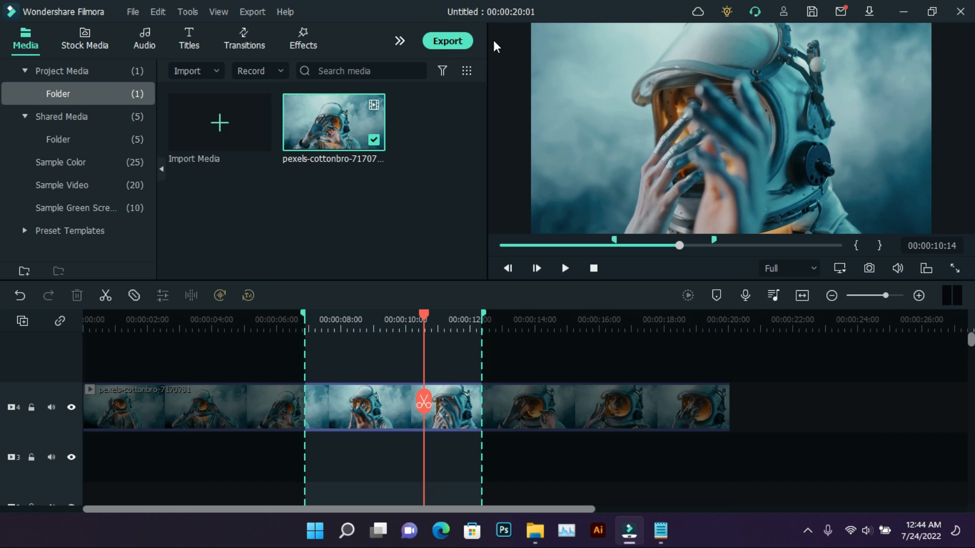
- Export the selected range as an MP4 named 'My Video'
click(447, 41)
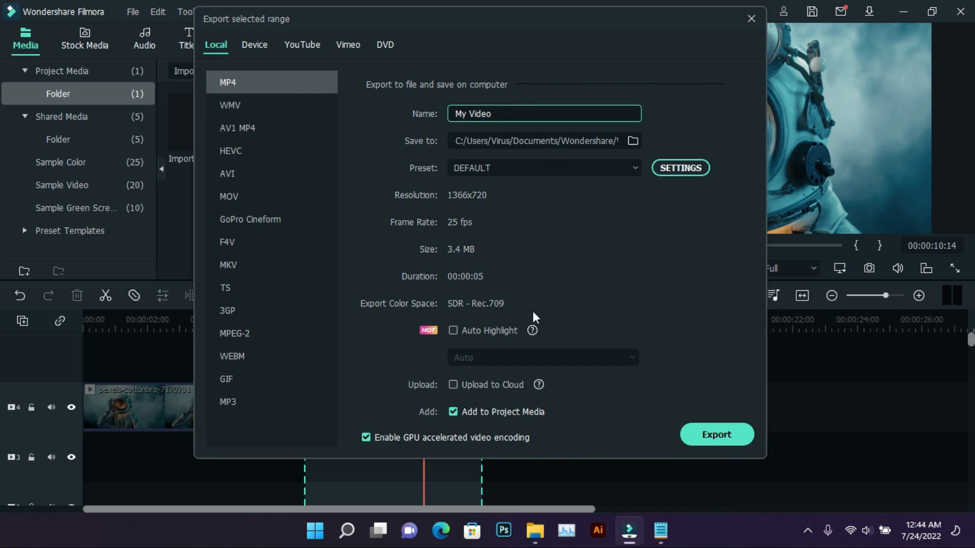
mouse_move(482, 287)
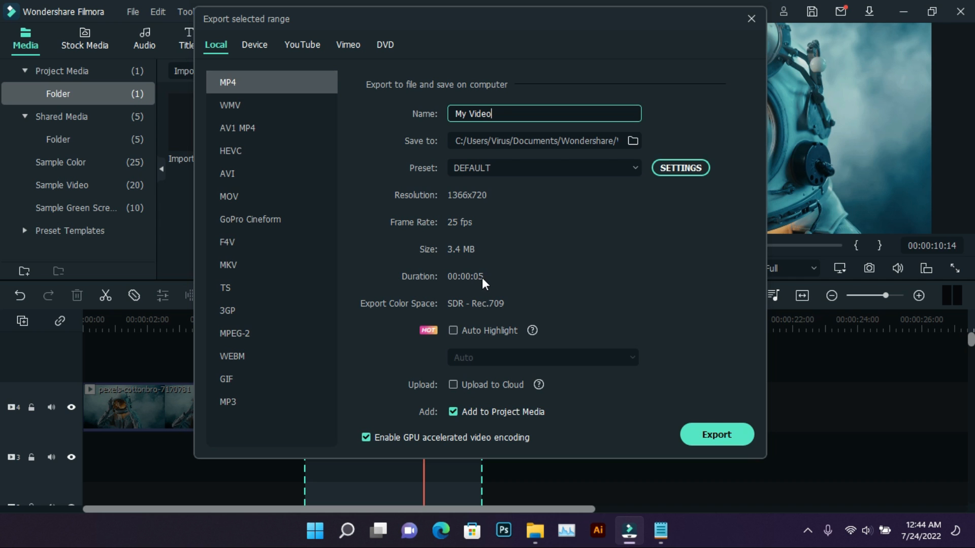
click(868, 268)
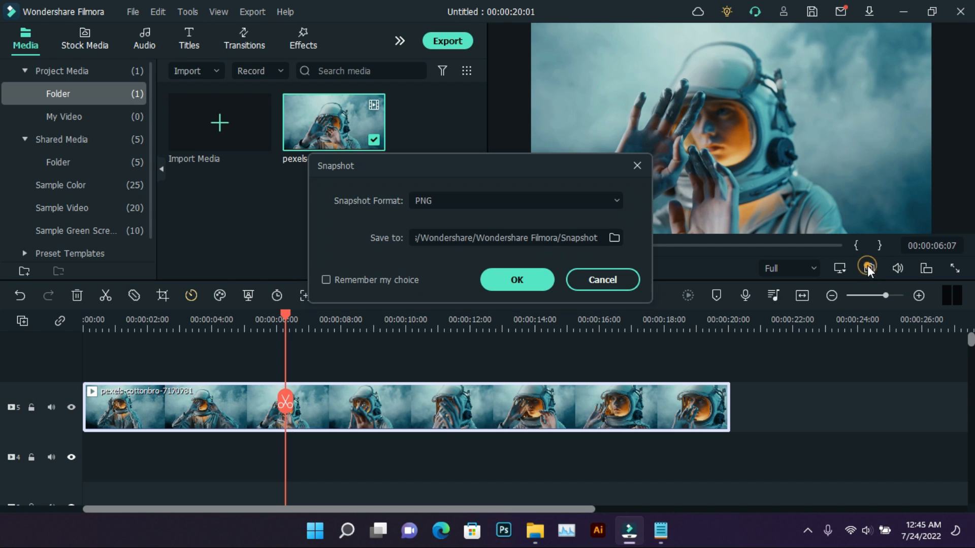
mouse_move(628, 209)
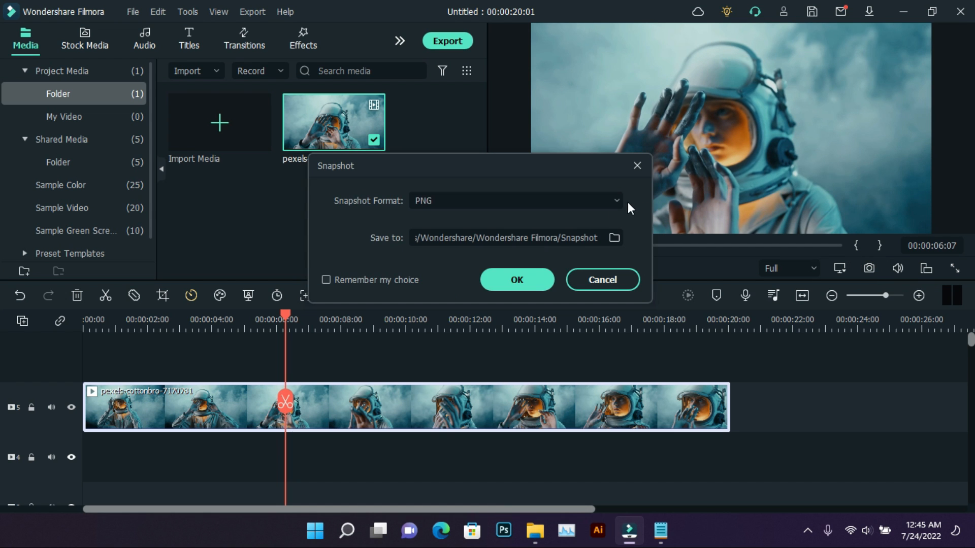
- Change the Snapshot Format dropdown from PNG to JPG
click(614, 200)
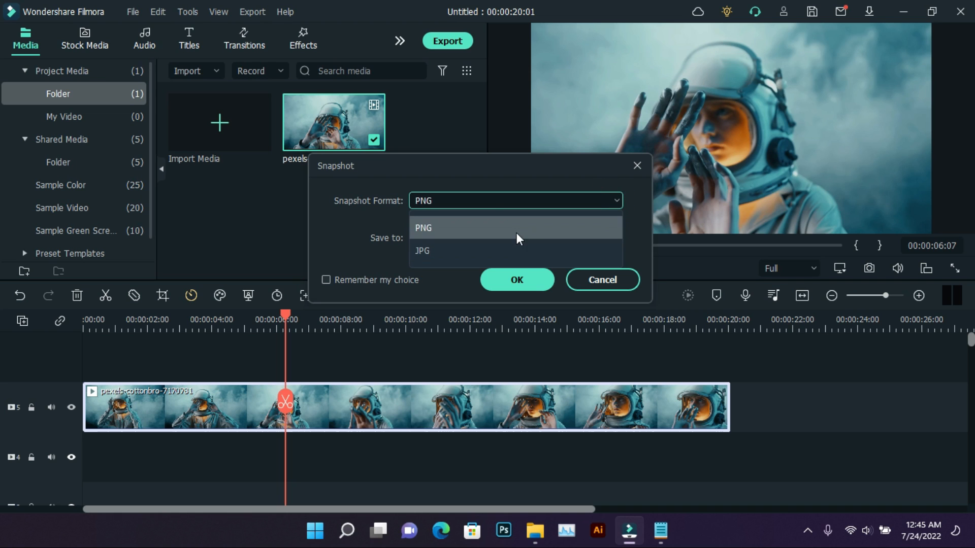
click(422, 252)
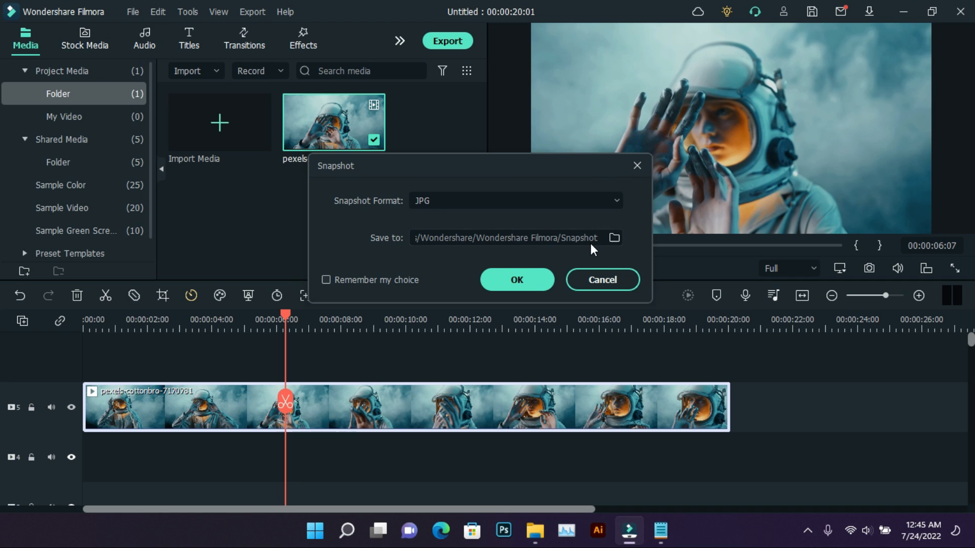